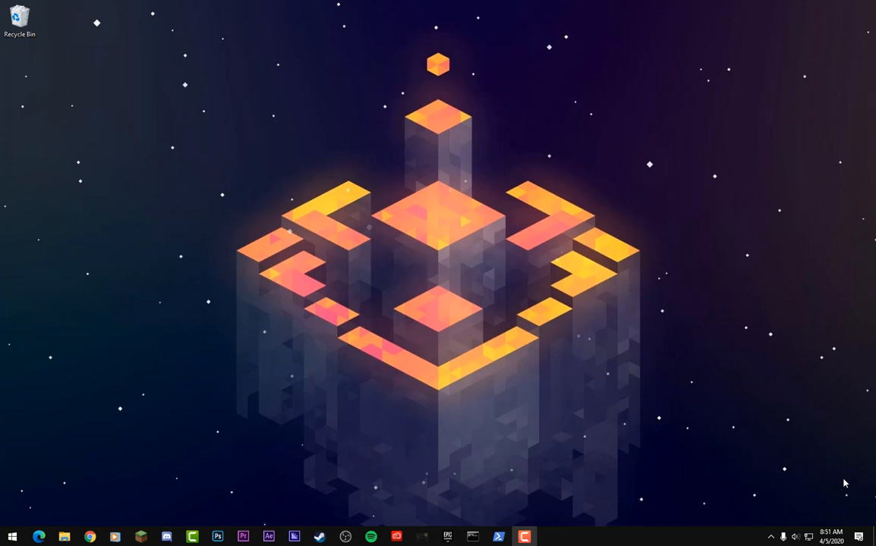
{"action": "mouse_move", "coordinate": [792, 443]}
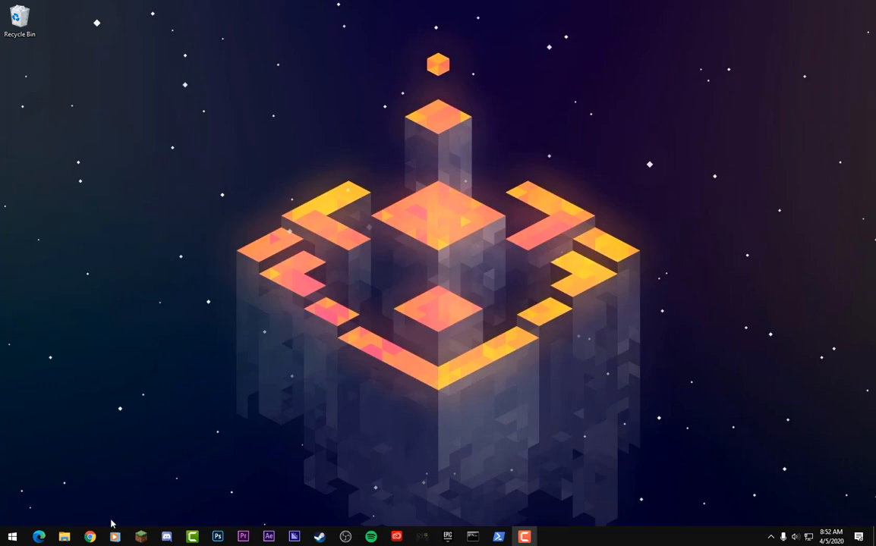
Navigate pocketmine.net via Get PocketMine-MP and Installing manually to the Downloads links page.
{"action": "left_click", "coordinate": [90, 537]}
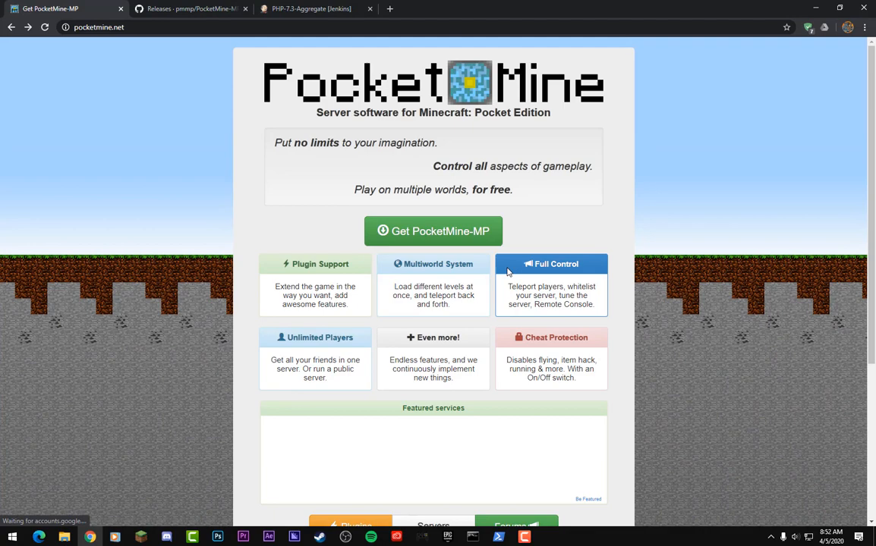
{"action": "mouse_move", "coordinate": [86, 254]}
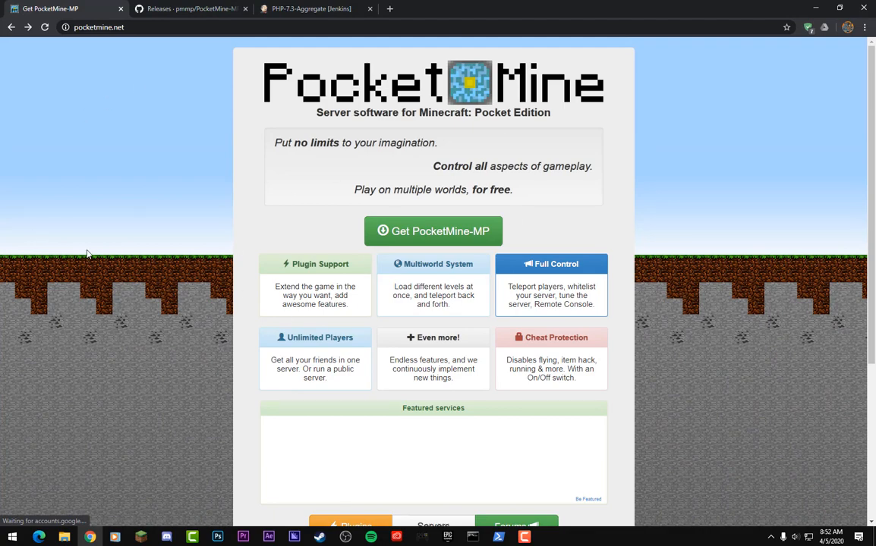
{"action": "mouse_move", "coordinate": [302, 266]}
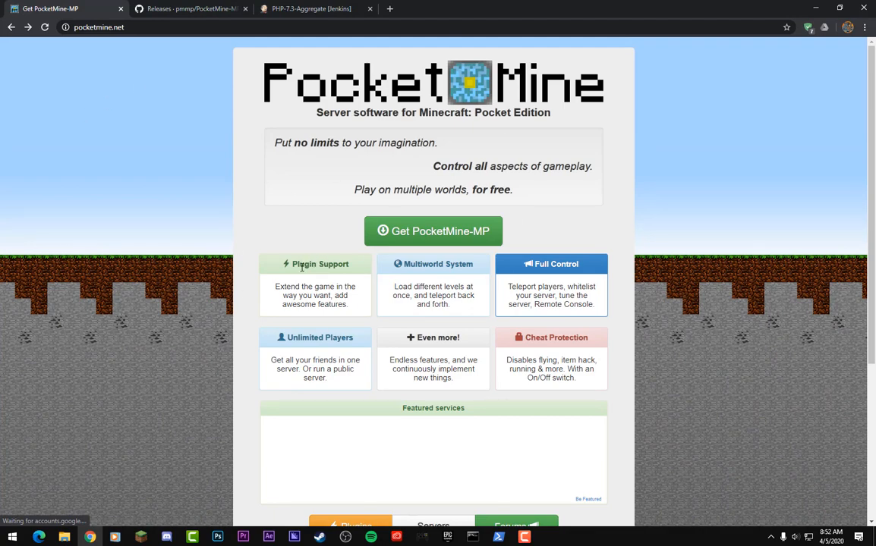
{"action": "mouse_move", "coordinate": [518, 246]}
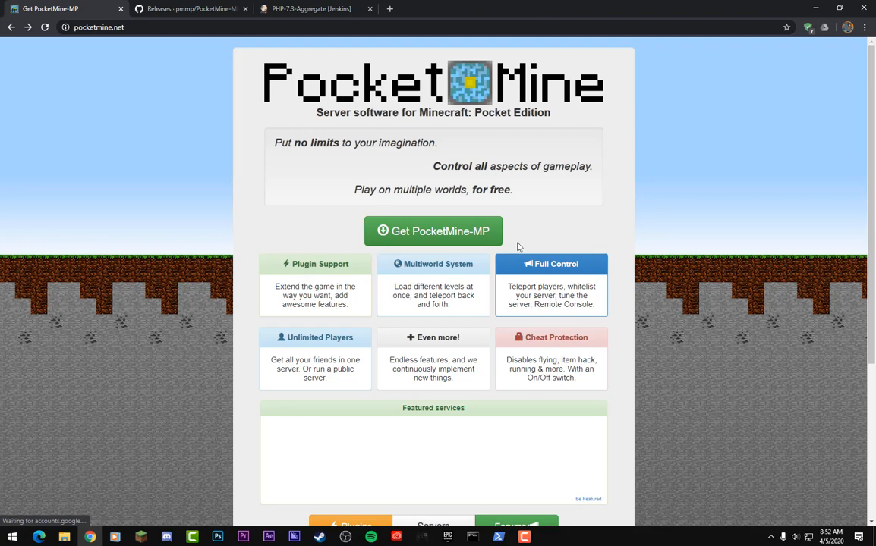
{"action": "mouse_move", "coordinate": [432, 231]}
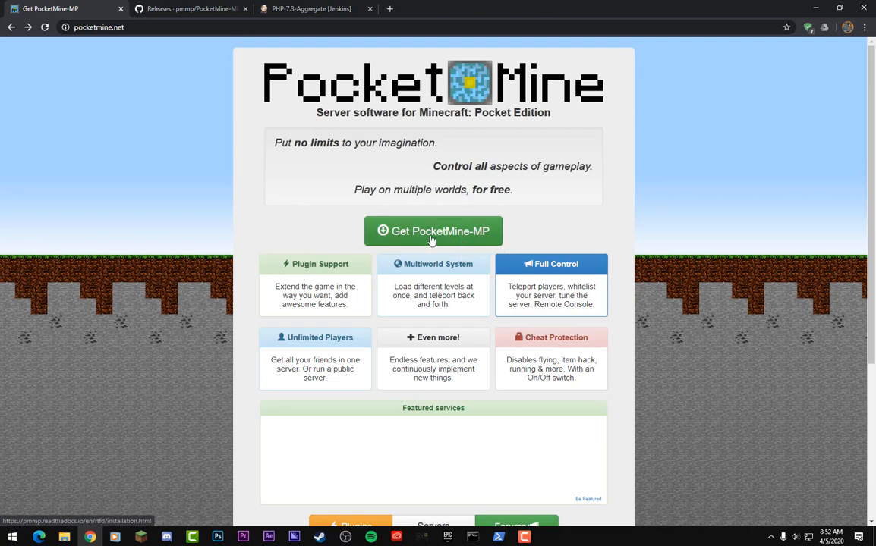
{"action": "left_click", "coordinate": [433, 232]}
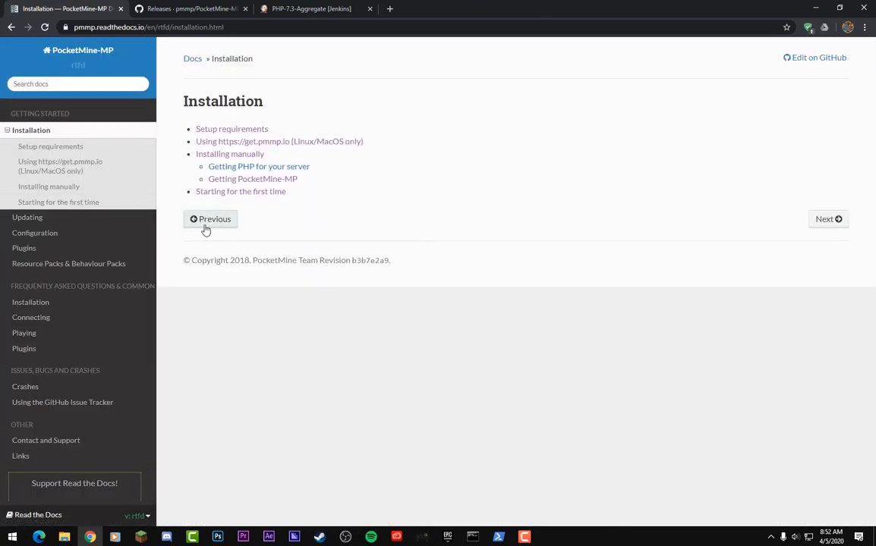
{"action": "mouse_move", "coordinate": [230, 154]}
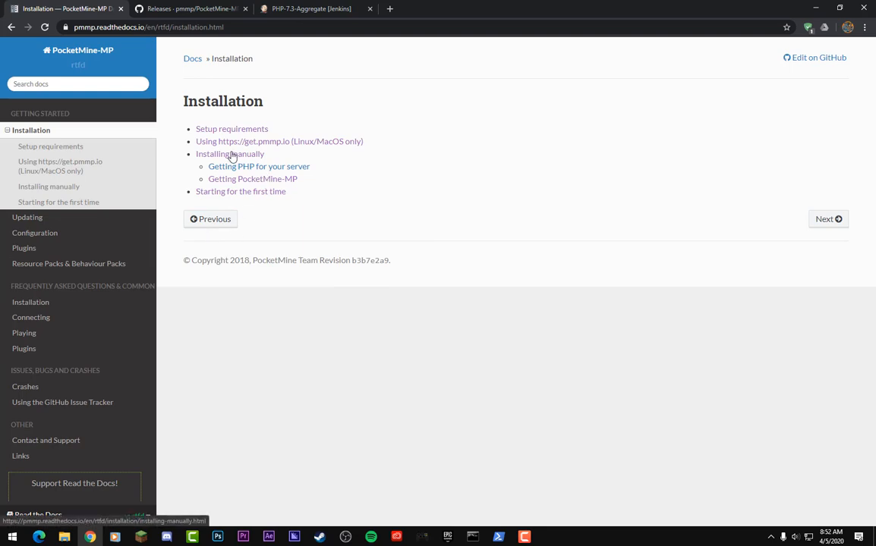
{"action": "left_click", "coordinate": [230, 153]}
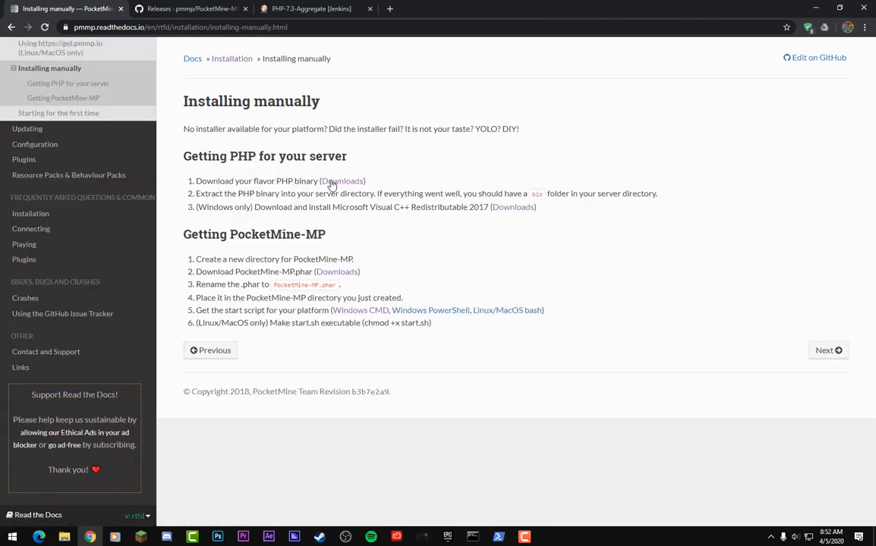
{"action": "left_click", "coordinate": [343, 181]}
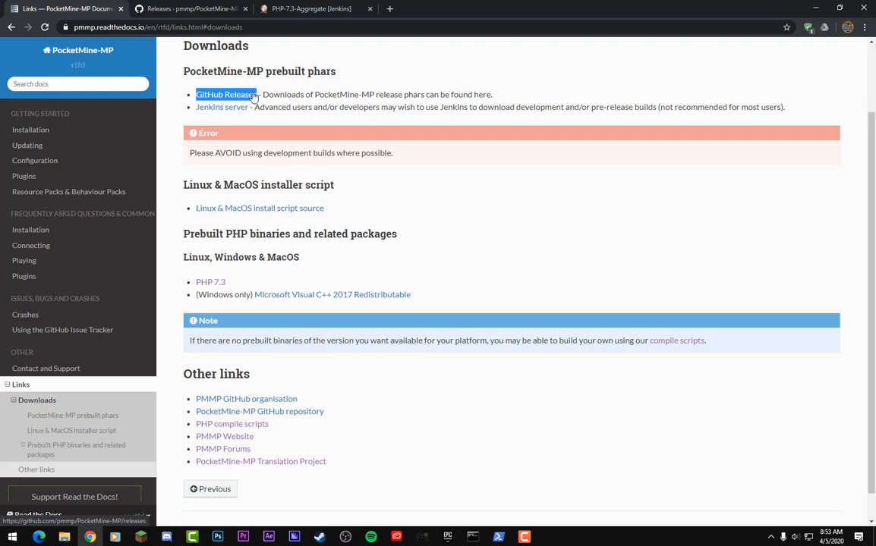
Open the PocketMine-MP GitHub releases and download the 3.11.6 Source code (zip).
{"action": "left_click", "coordinate": [225, 94]}
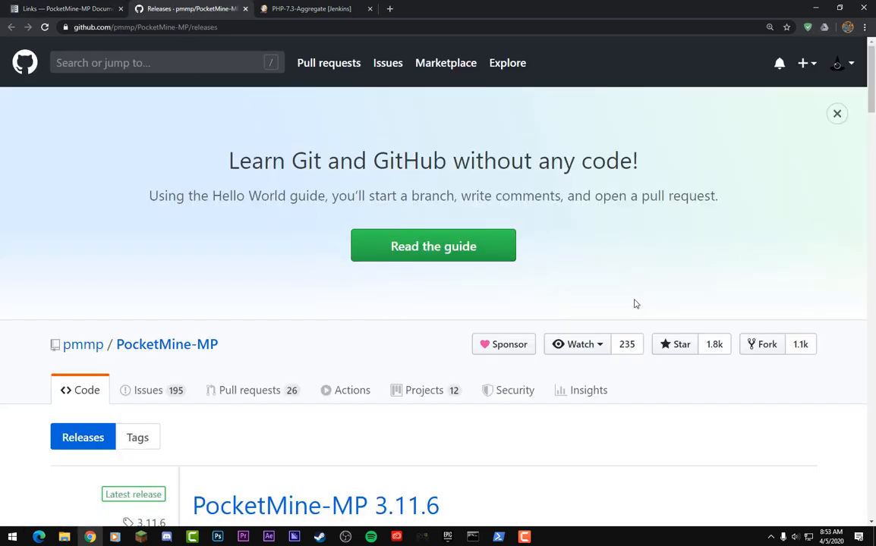
{"action": "scroll", "scroll_direction": "down", "scroll_amount": 3}
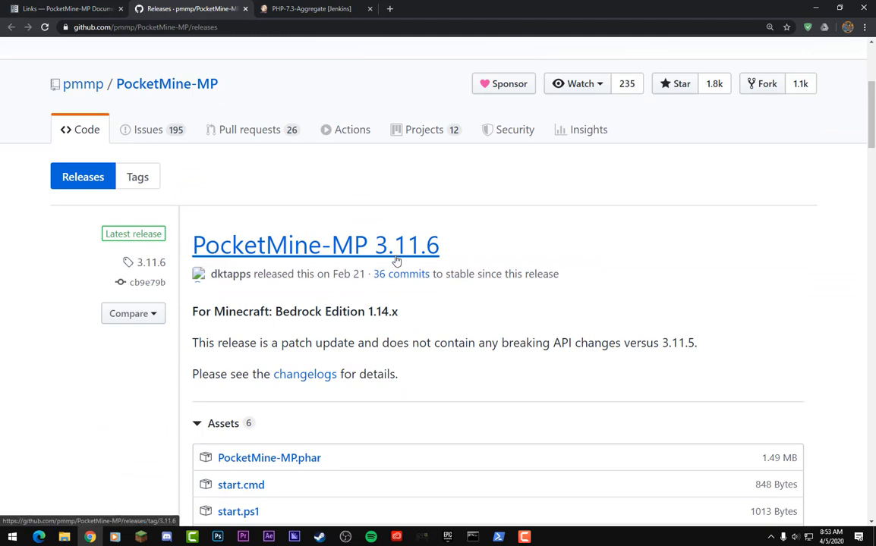
{"action": "mouse_move", "coordinate": [395, 310]}
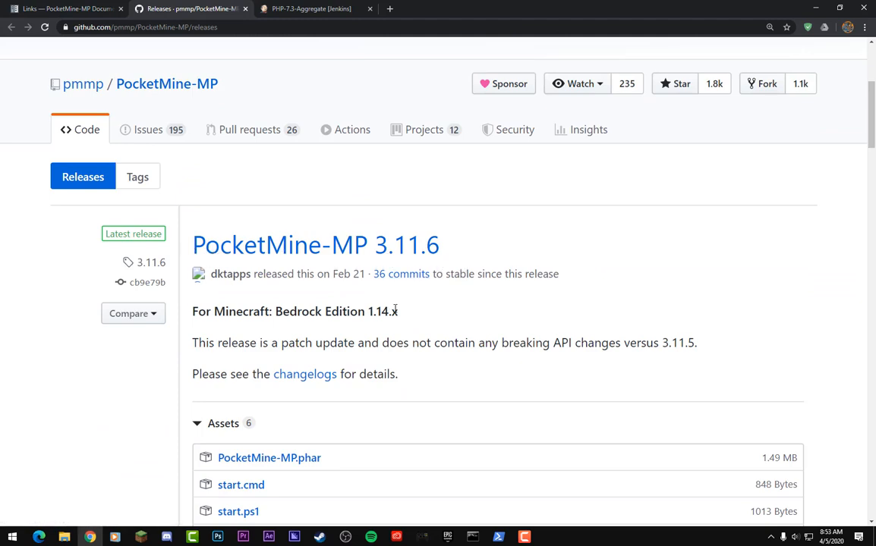
{"action": "scroll", "scroll_direction": "down", "scroll_amount": 3}
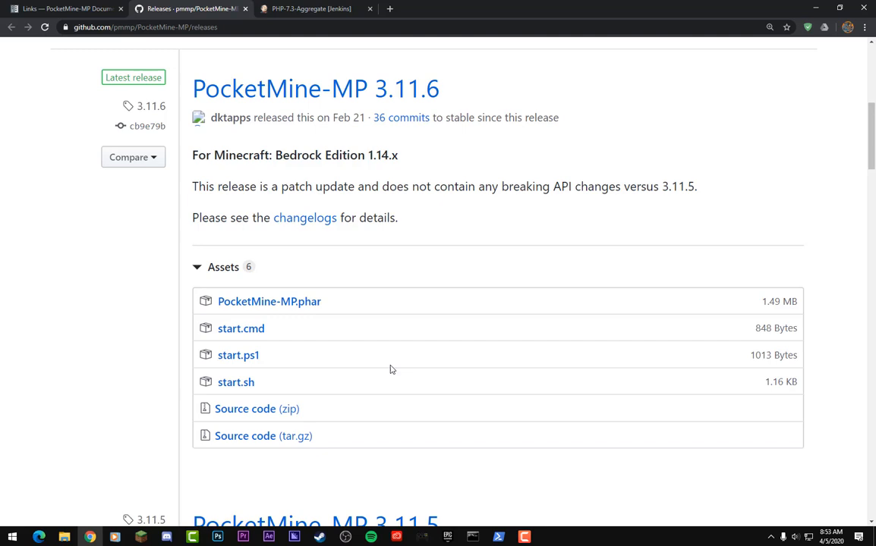
{"action": "mouse_move", "coordinate": [245, 409]}
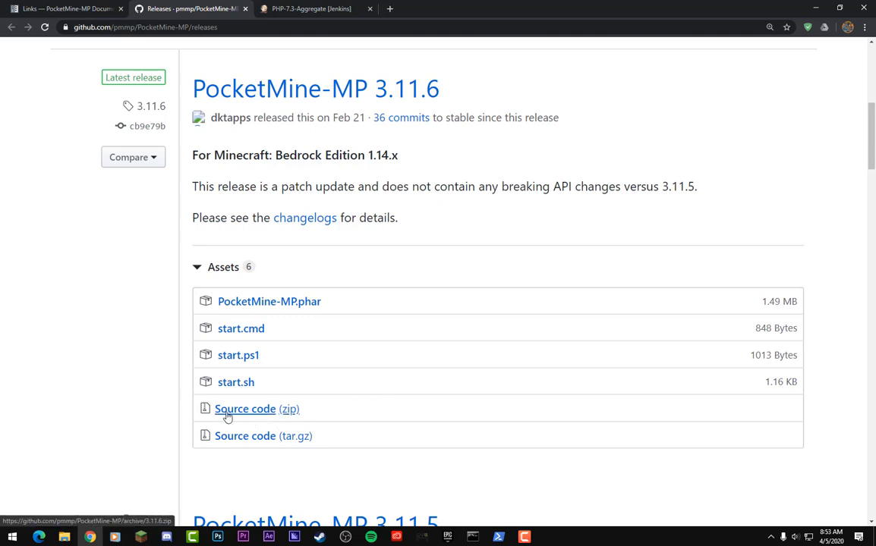
{"action": "left_click", "coordinate": [245, 409]}
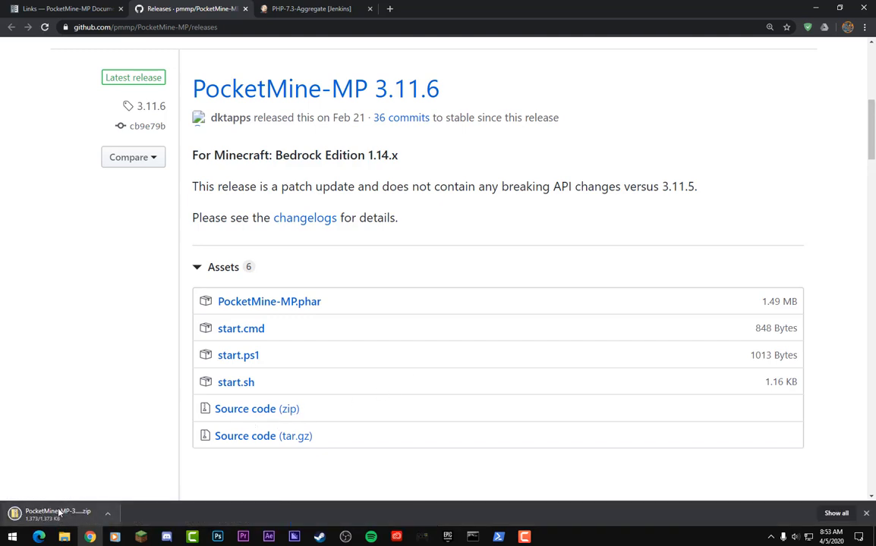
{"action": "mouse_move", "coordinate": [269, 301]}
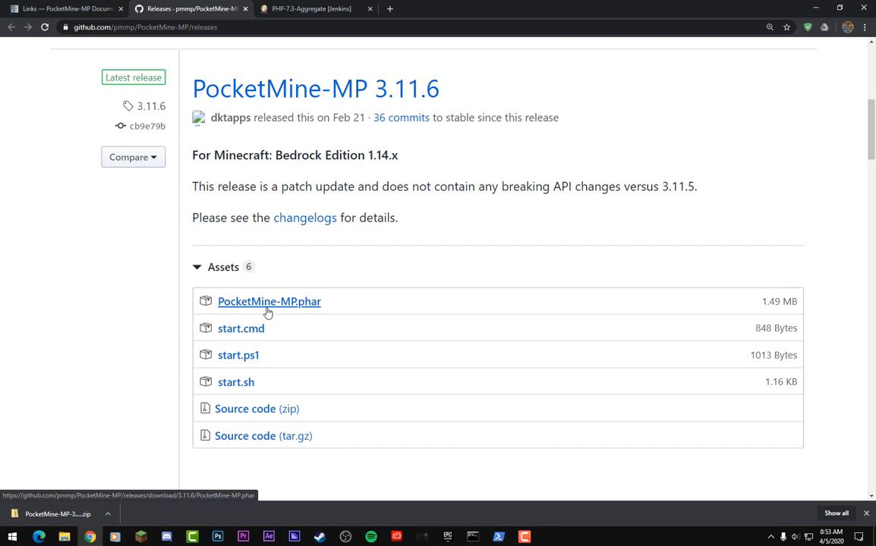
{"action": "mouse_move", "coordinate": [302, 311]}
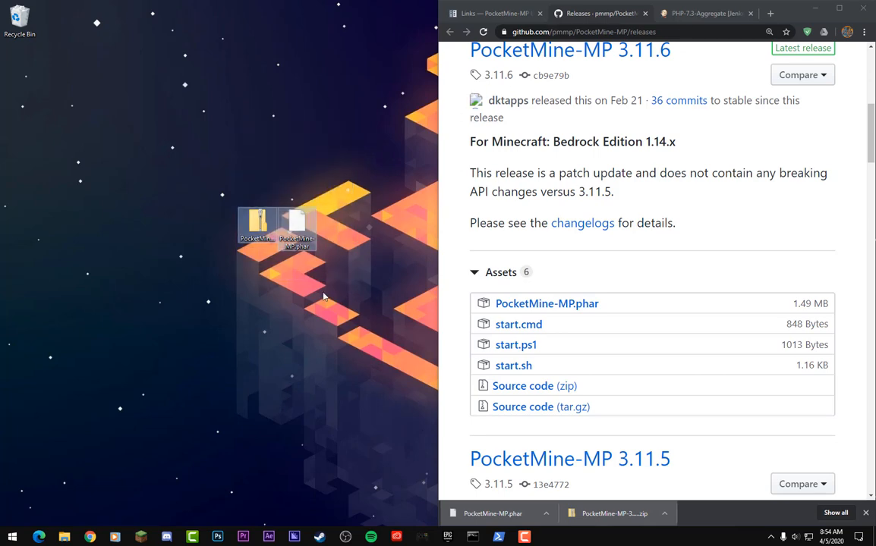
Extract the downloaded PocketMine-MP-3.11.6 source zip into a desktop folder.
{"action": "right_click", "coordinate": [178, 227]}
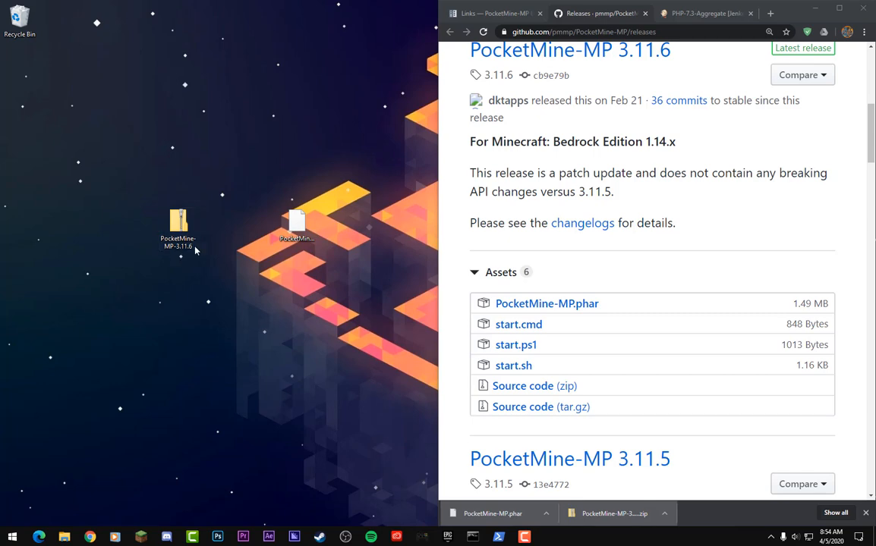
{"action": "left_click", "coordinate": [177, 228]}
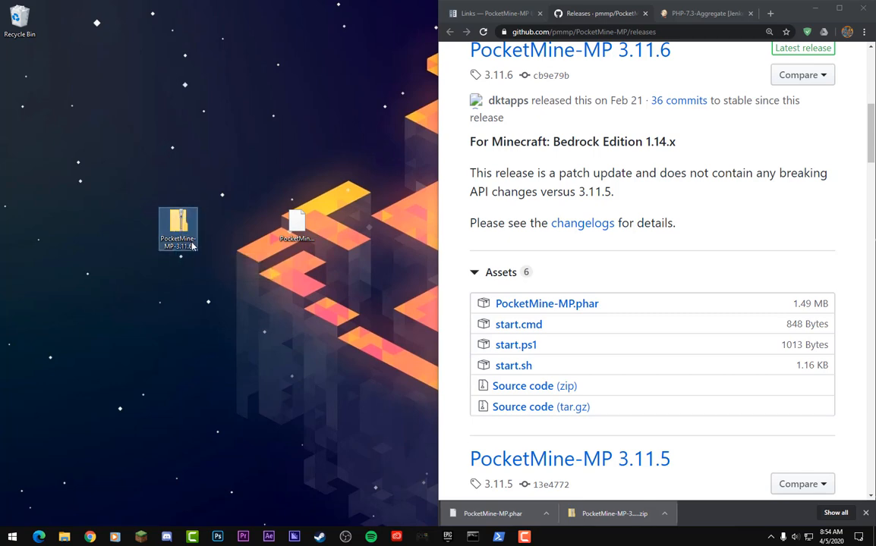
{"action": "right_click", "coordinate": [178, 228]}
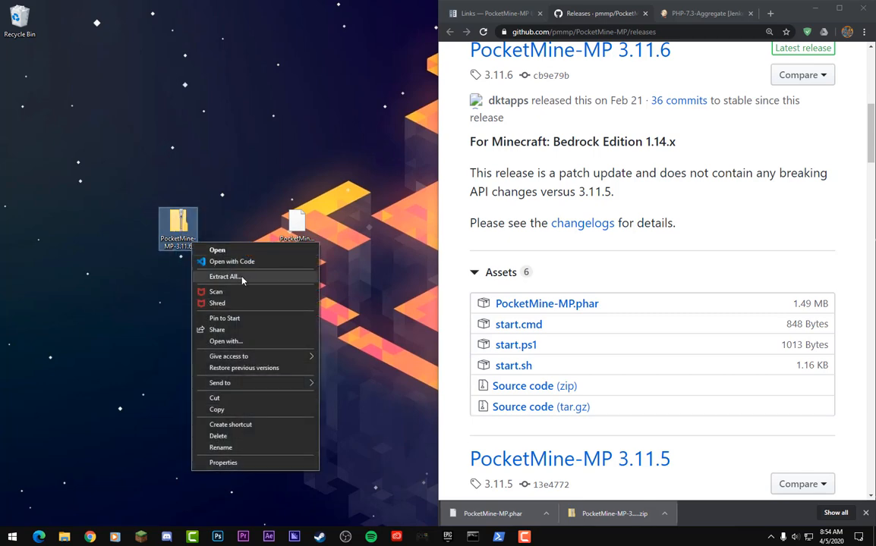
{"action": "left_click", "coordinate": [224, 276]}
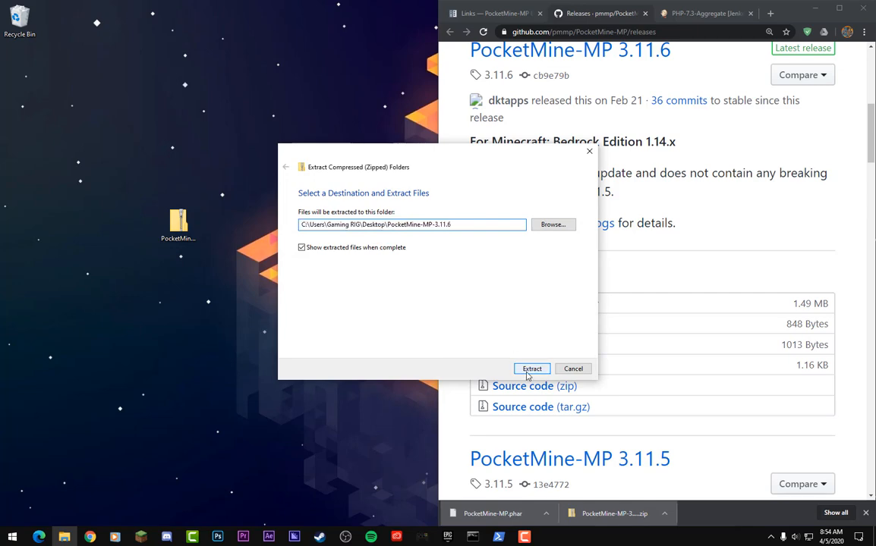
{"action": "left_click", "coordinate": [532, 368]}
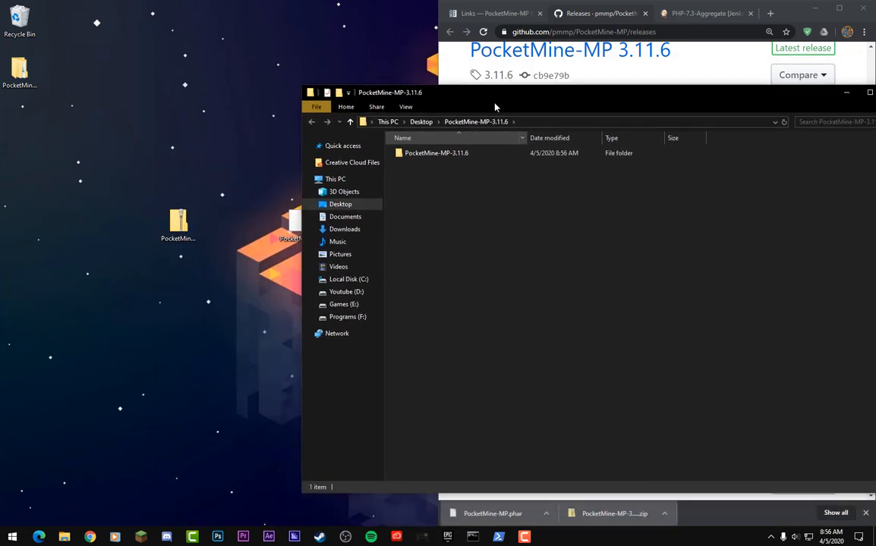
{"action": "left_click", "coordinate": [436, 152]}
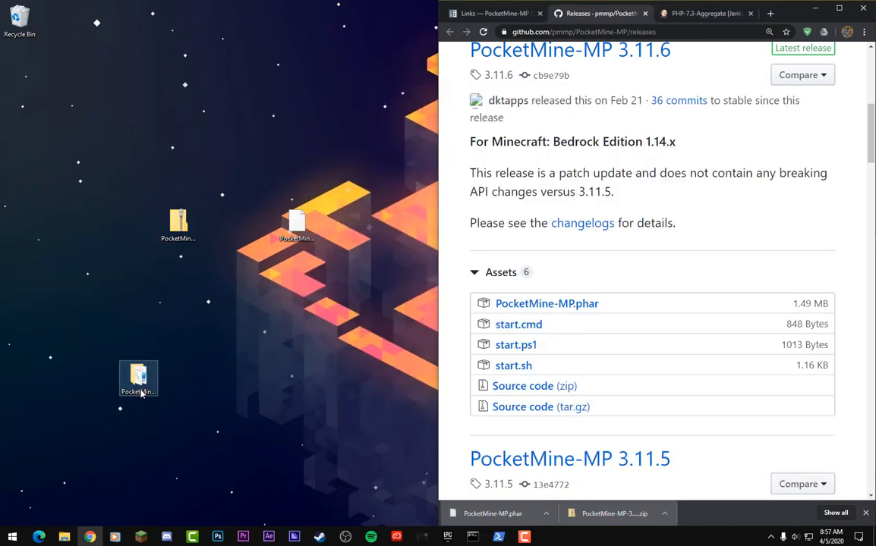
Move PocketMine-MP.phar from the desktop into the PocketMine-MP-3.11.6 folder.
{"action": "double_click", "coordinate": [138, 379]}
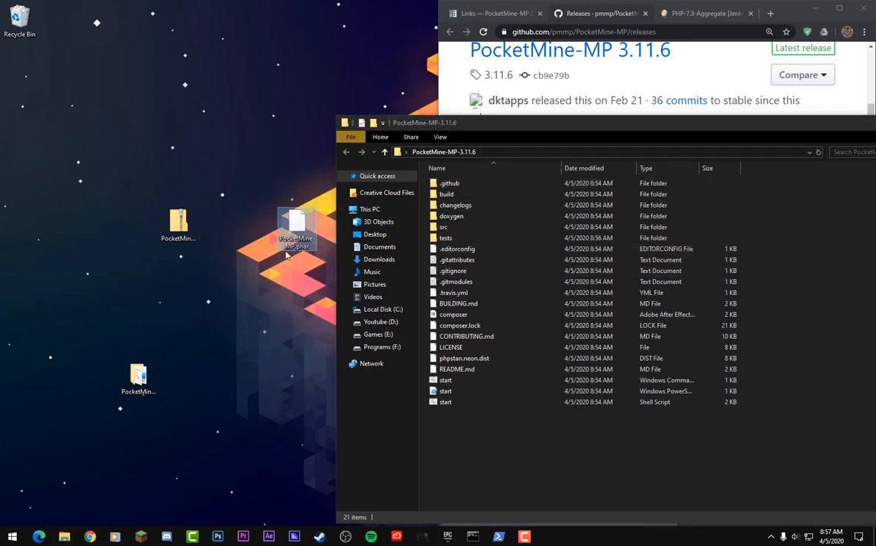
{"action": "left_click_drag", "start_coordinate": [296, 232], "coordinate": [444, 280]}
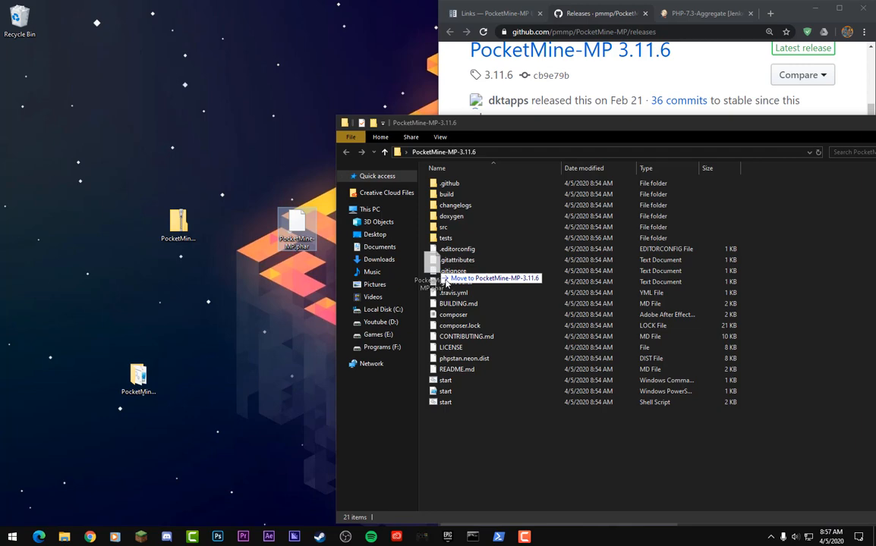
{"action": "left_click_drag", "start_coordinate": [436, 278], "coordinate": [139, 376]}
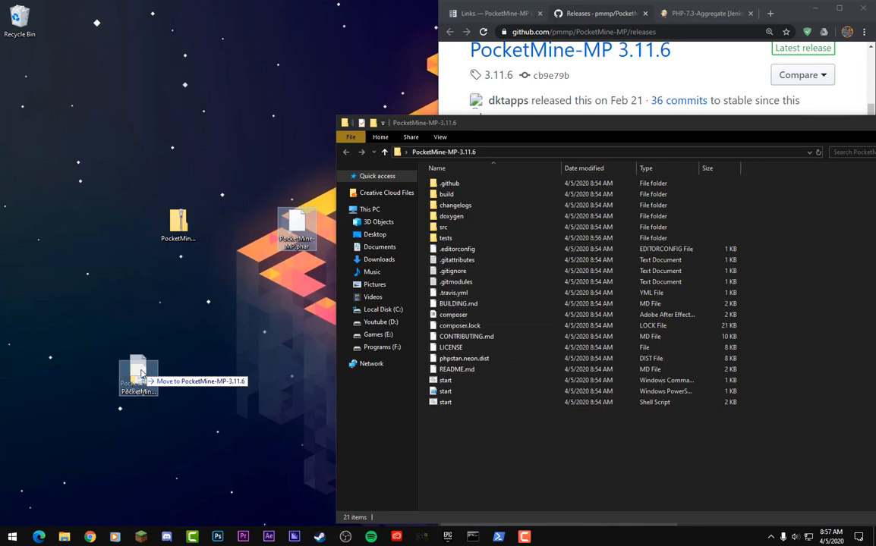
{"action": "left_click_drag", "start_coordinate": [140, 372], "coordinate": [468, 369]}
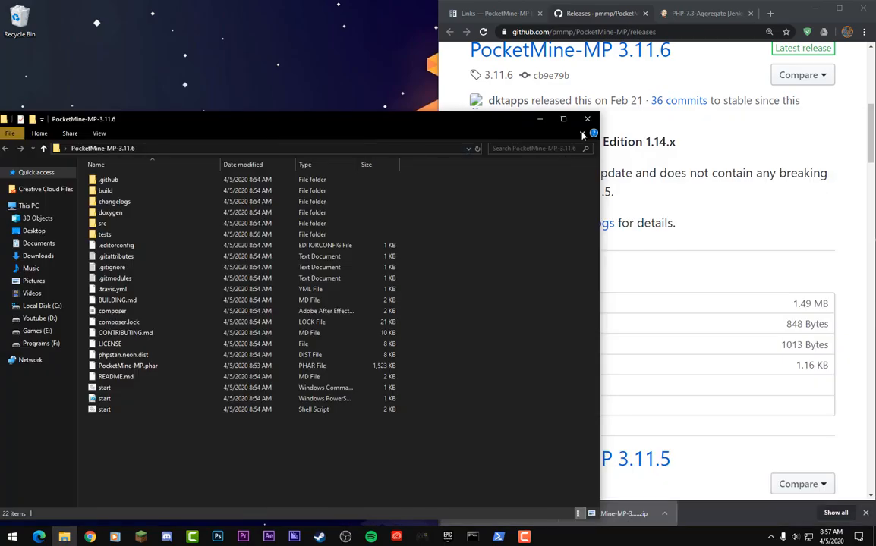
Follow the PHP 7.3 link to Jenkins and download PHP-7.3-Windows-x64.zip.
{"action": "left_click", "coordinate": [587, 120]}
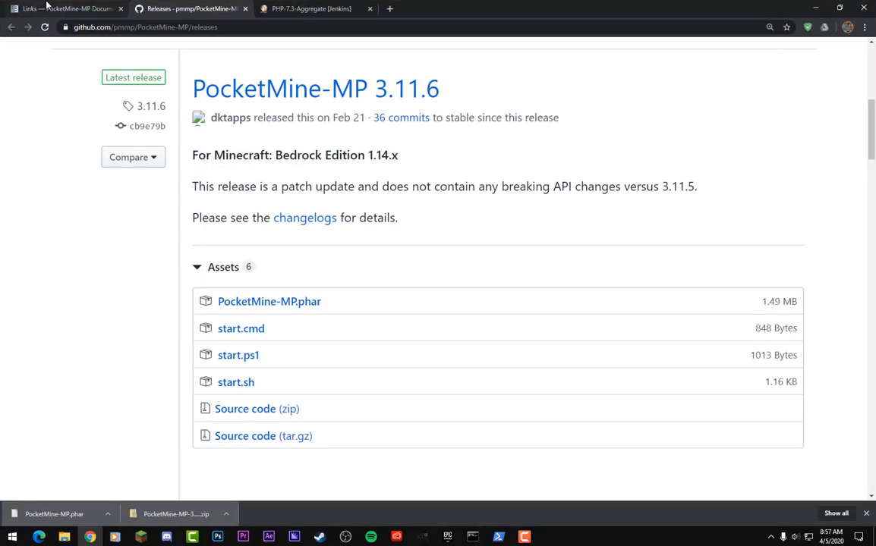
{"action": "left_click", "coordinate": [65, 8]}
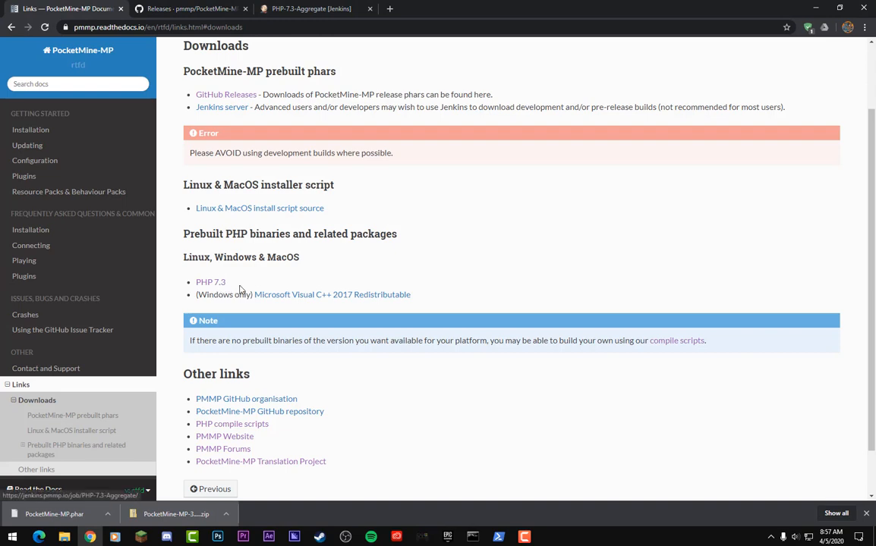
{"action": "double_click", "coordinate": [210, 281]}
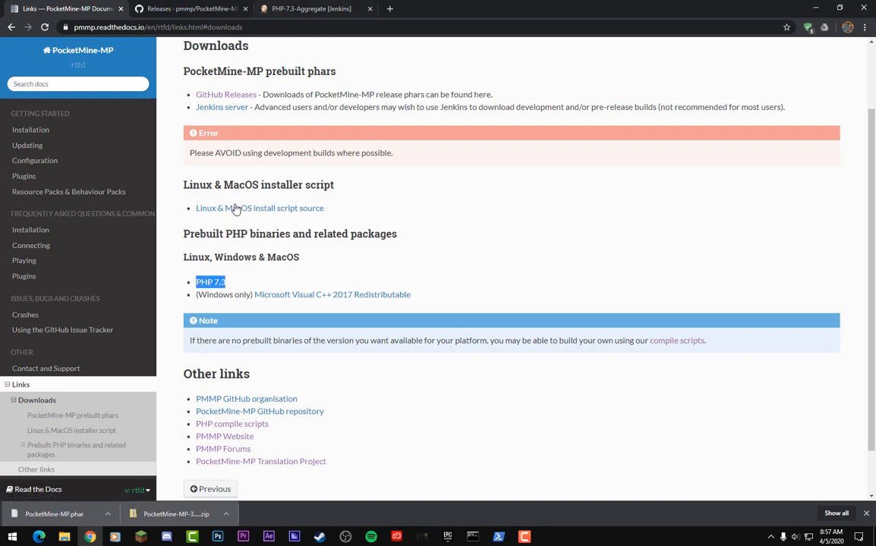
{"action": "left_click", "coordinate": [308, 9]}
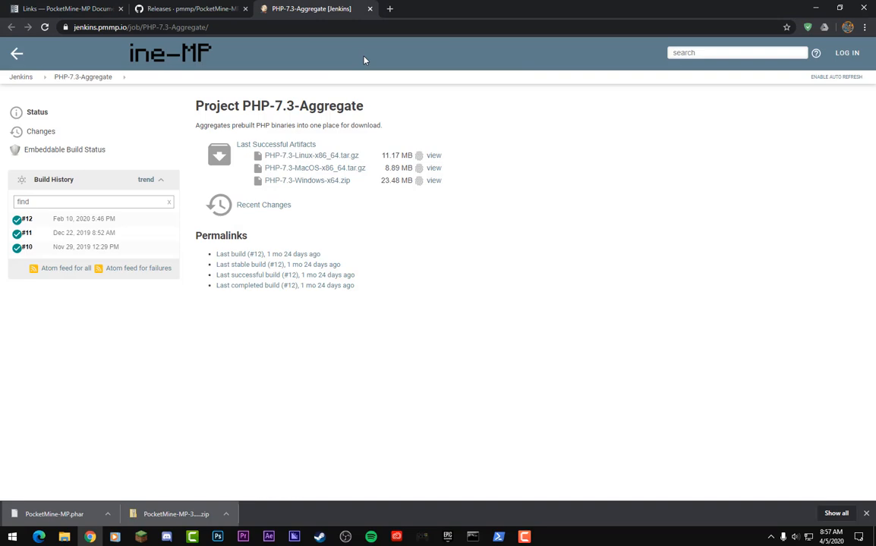
{"action": "mouse_move", "coordinate": [287, 193]}
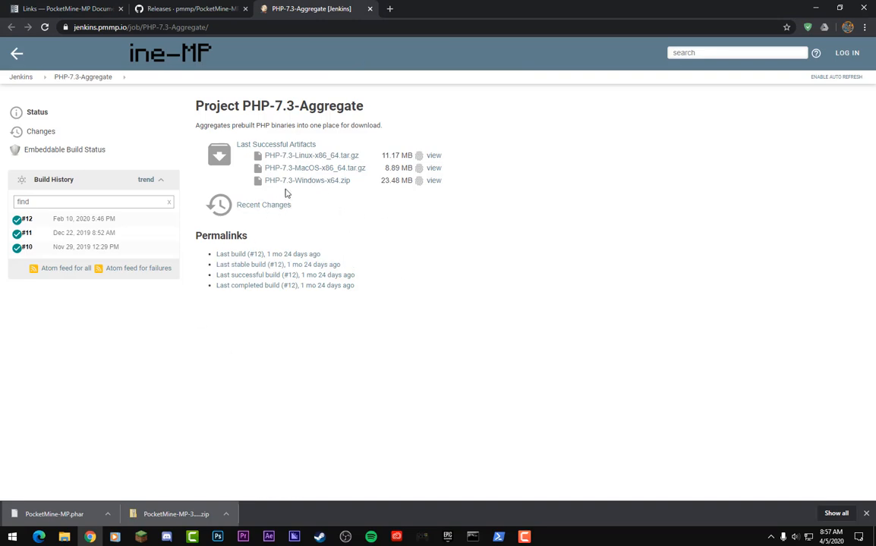
{"action": "mouse_move", "coordinate": [332, 198]}
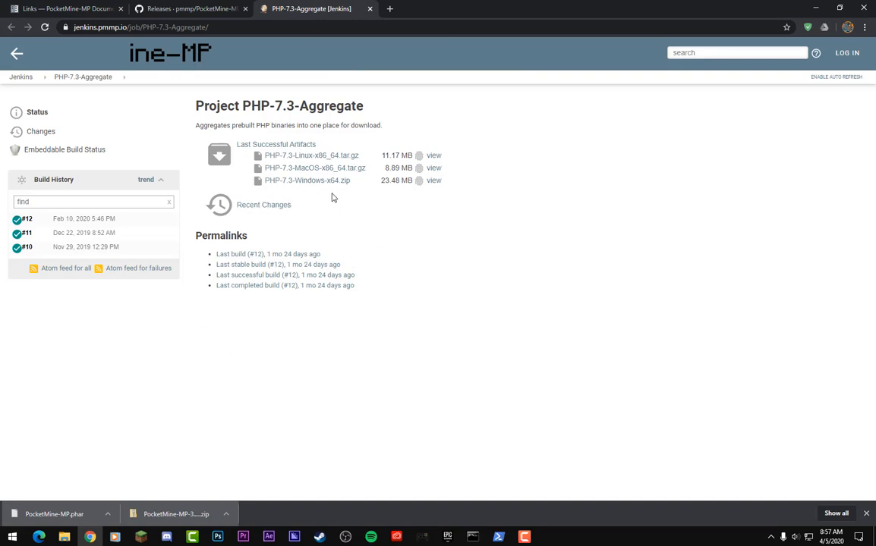
{"action": "left_click", "coordinate": [307, 180]}
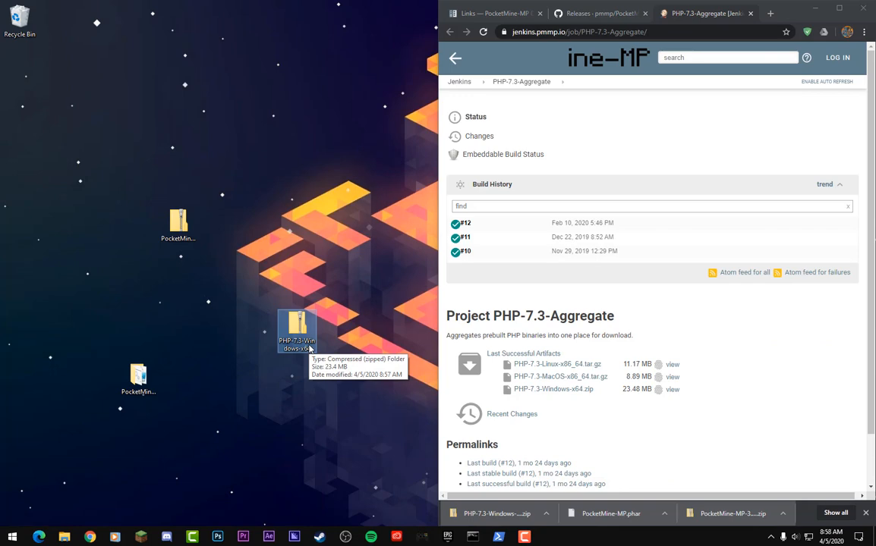
Extract PHP-7.3-Windows-x64.zip, drag its bin folder into PocketMine-MP-3.11.6, and close the window.
{"action": "right_click", "coordinate": [296, 330]}
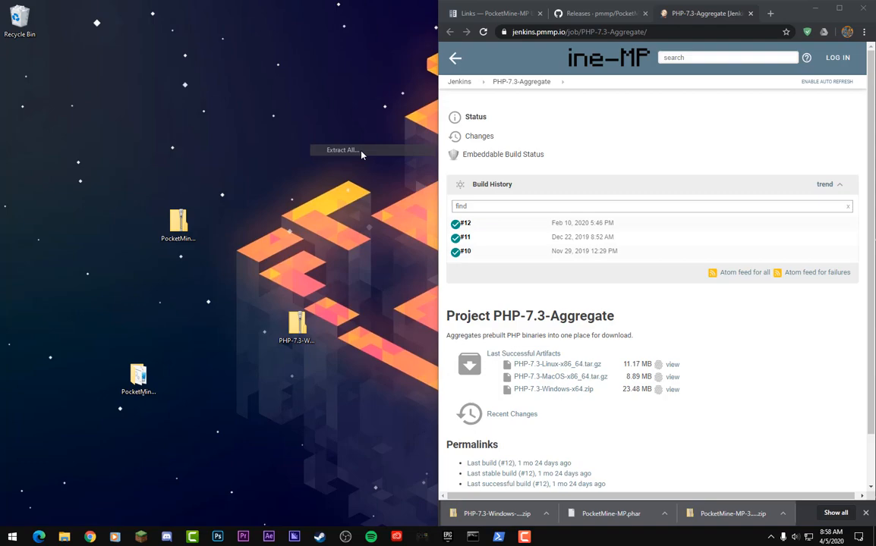
{"action": "left_click", "coordinate": [342, 149]}
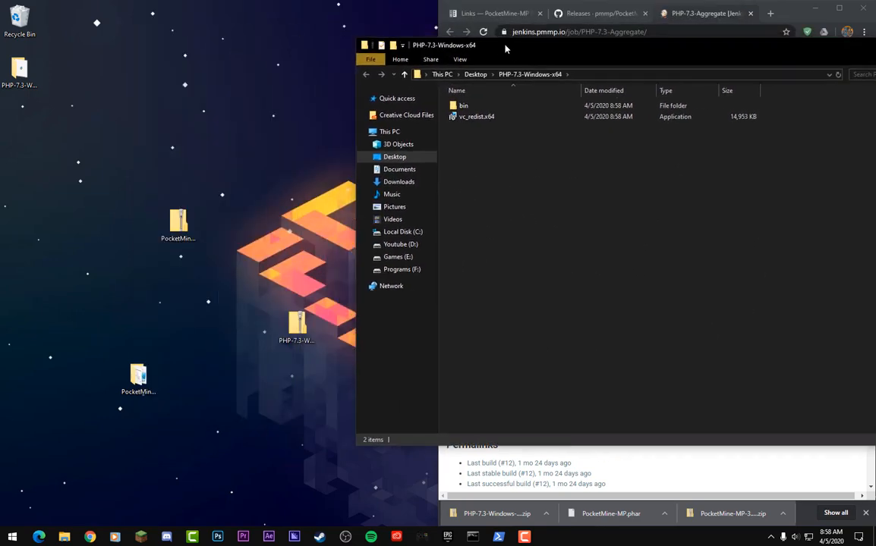
{"action": "left_click", "coordinate": [476, 116]}
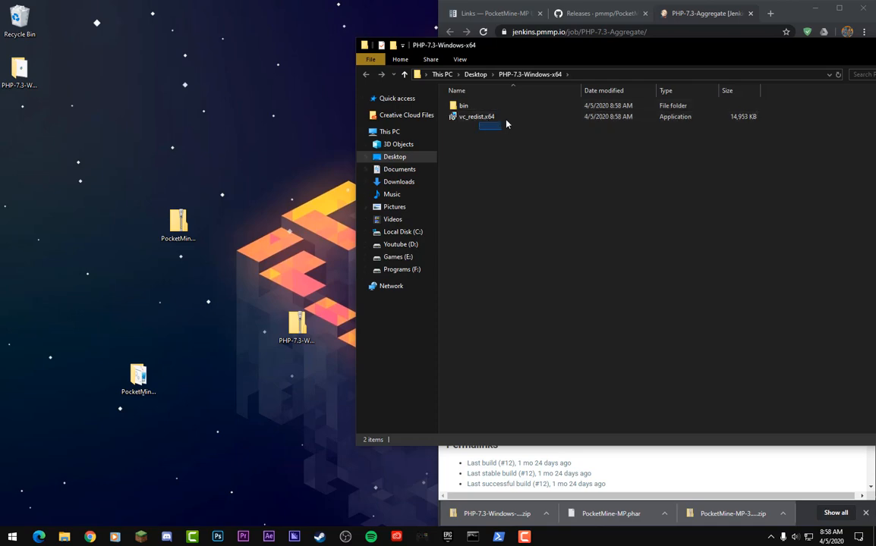
{"action": "left_click", "coordinate": [476, 116]}
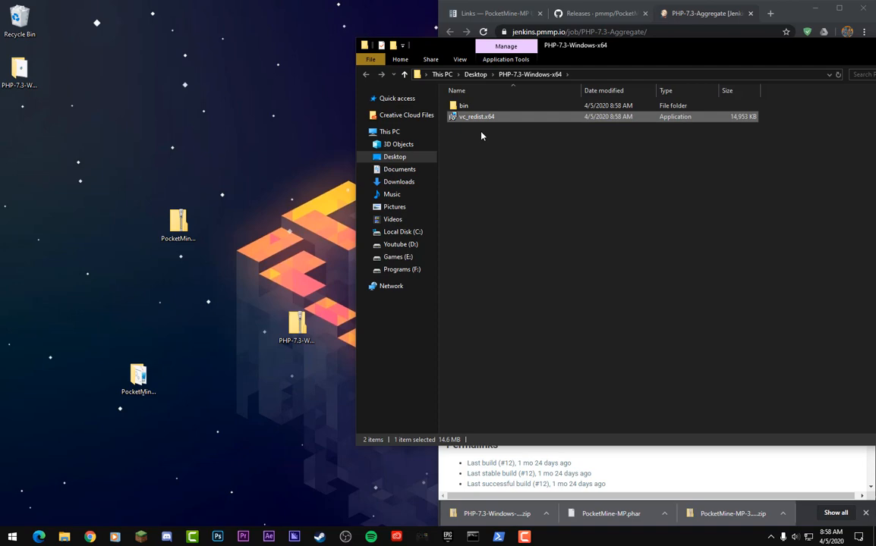
{"action": "mouse_move", "coordinate": [543, 140]}
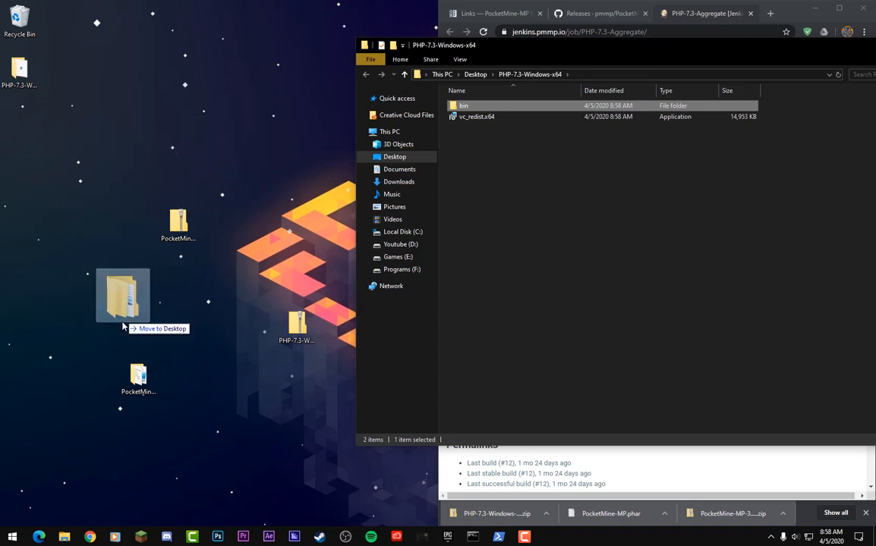
{"action": "left_click_drag", "start_coordinate": [123, 294], "coordinate": [129, 364]}
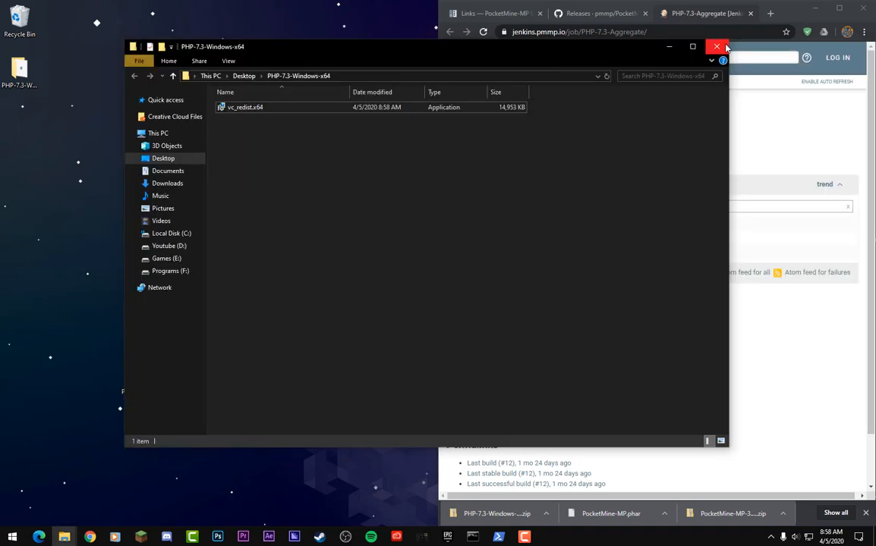
{"action": "left_click", "coordinate": [716, 46]}
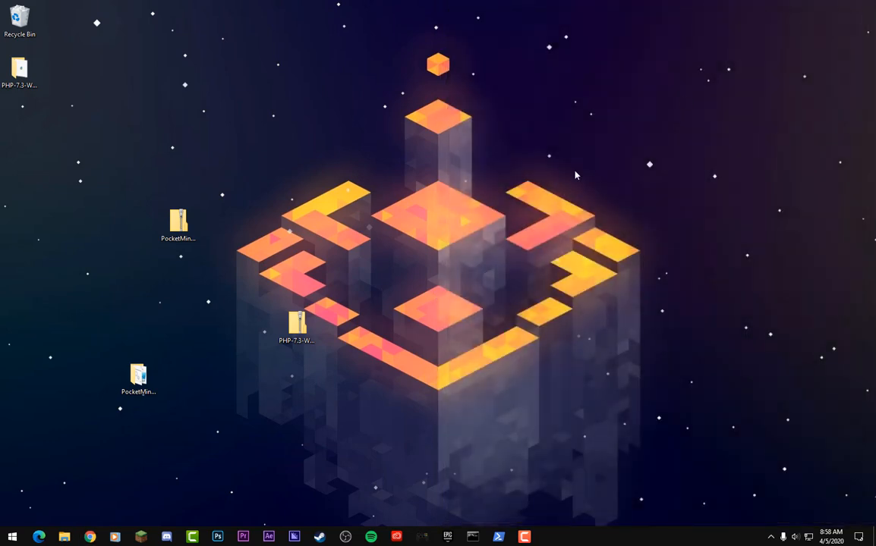
Reposition and open the PocketMine-MP-3.11.6 desktop folder, then right-click start.cmd.
{"action": "left_click_drag", "start_coordinate": [138, 376], "coordinate": [535, 228]}
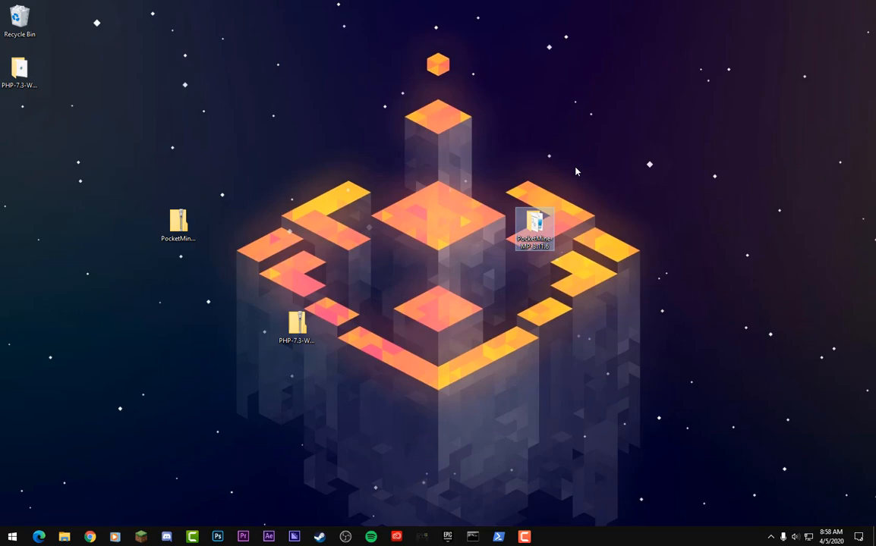
{"action": "double_click", "coordinate": [535, 227]}
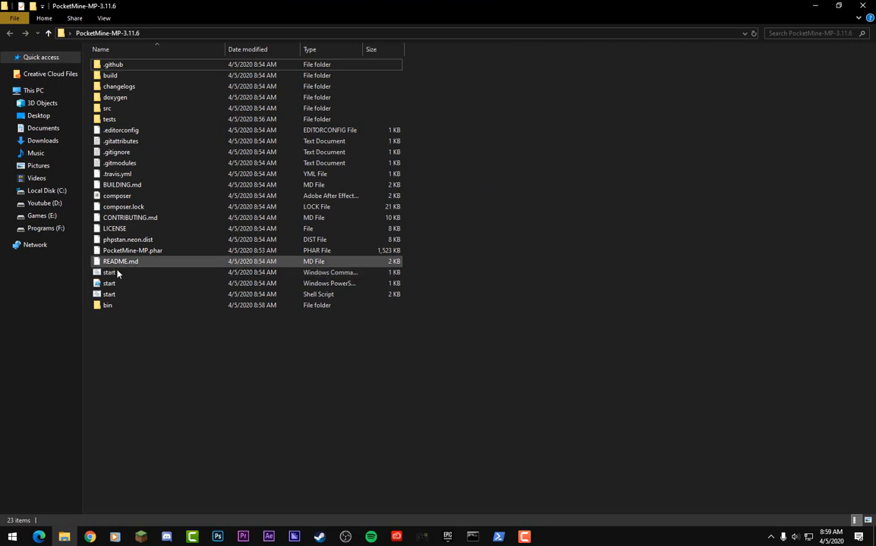
{"action": "right_click", "coordinate": [108, 272]}
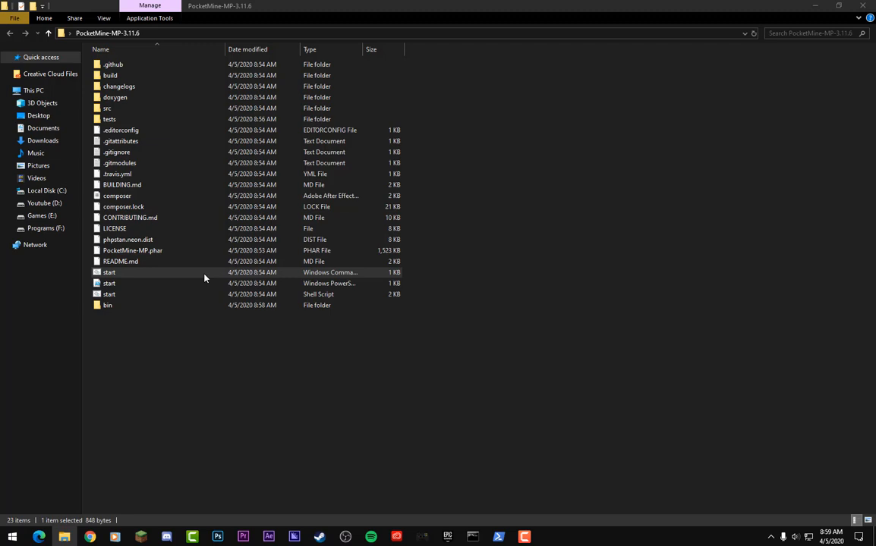
Run start.cmd, choose English, accept the license with y, and answer n to skipping the wizard.
{"action": "double_click", "coordinate": [109, 272]}
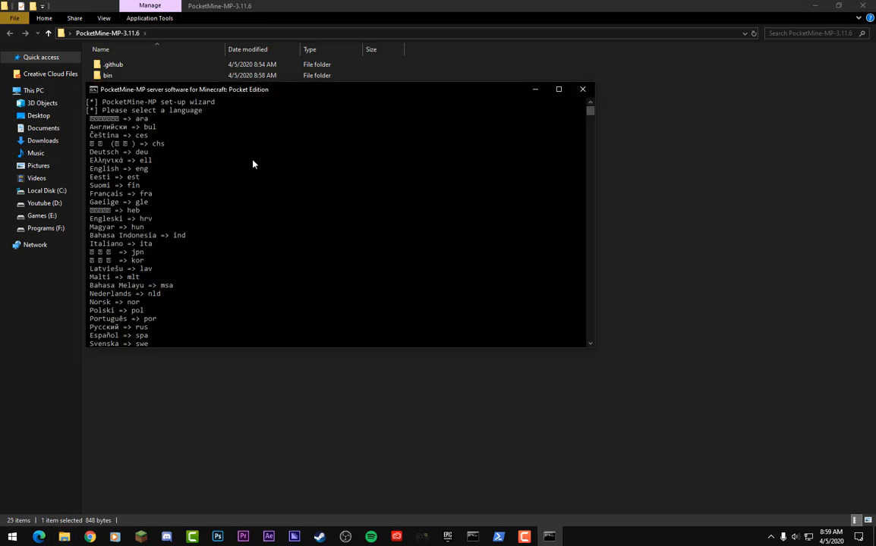
{"action": "mouse_move", "coordinate": [86, 140]}
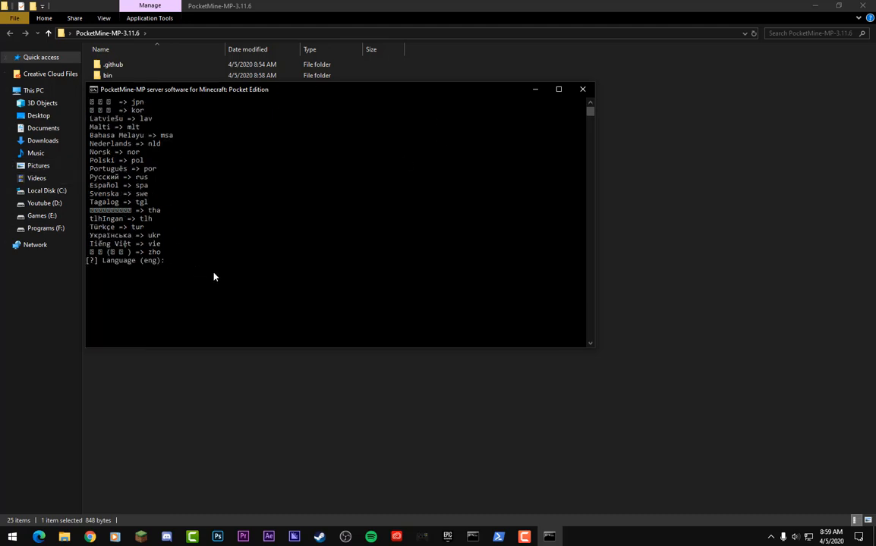
{"action": "type", "text": "e"}
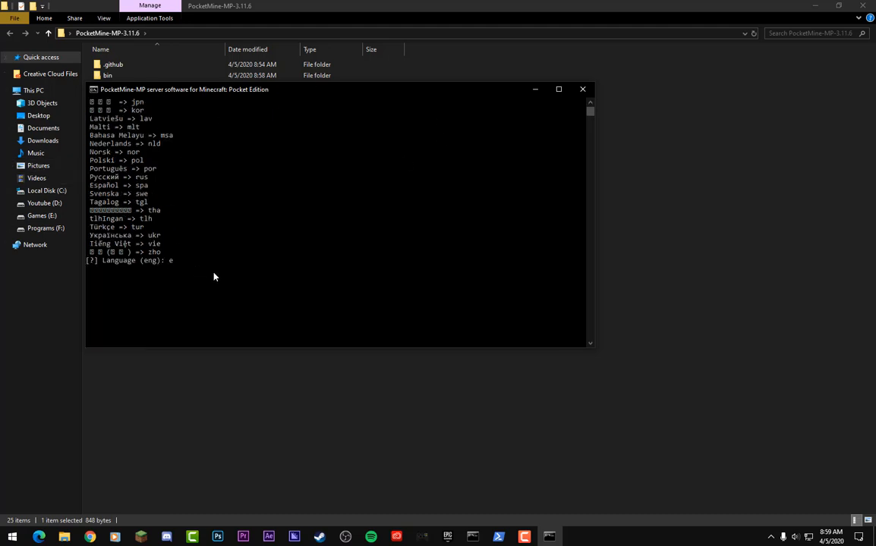
{"action": "key", "text": "Return"}
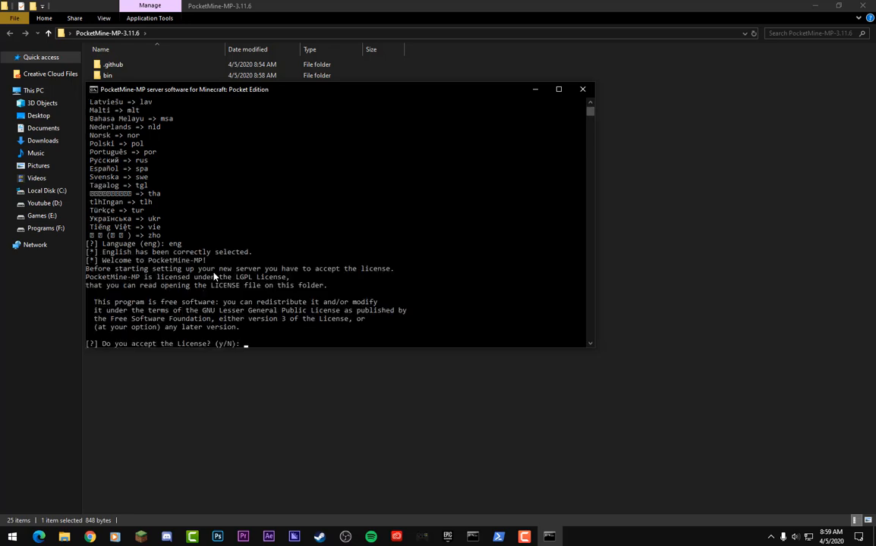
{"action": "mouse_move", "coordinate": [109, 321]}
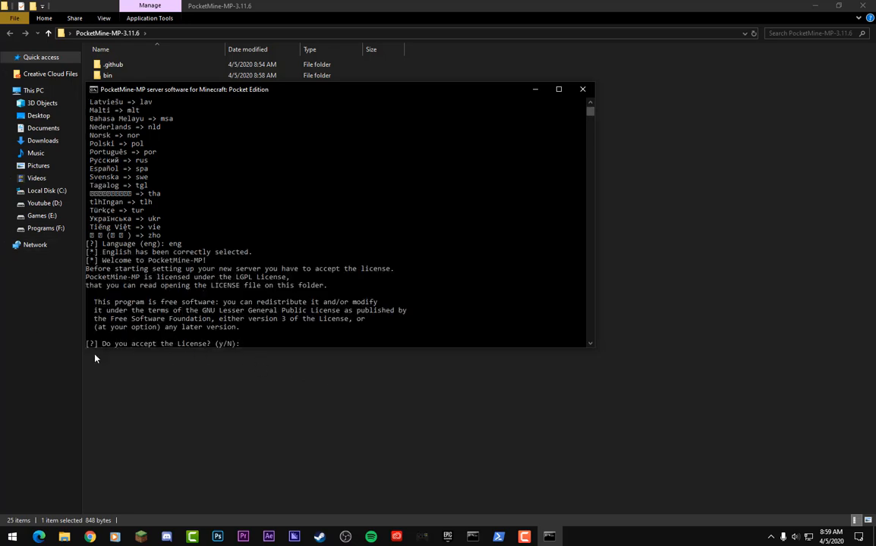
{"action": "mouse_move", "coordinate": [317, 366]}
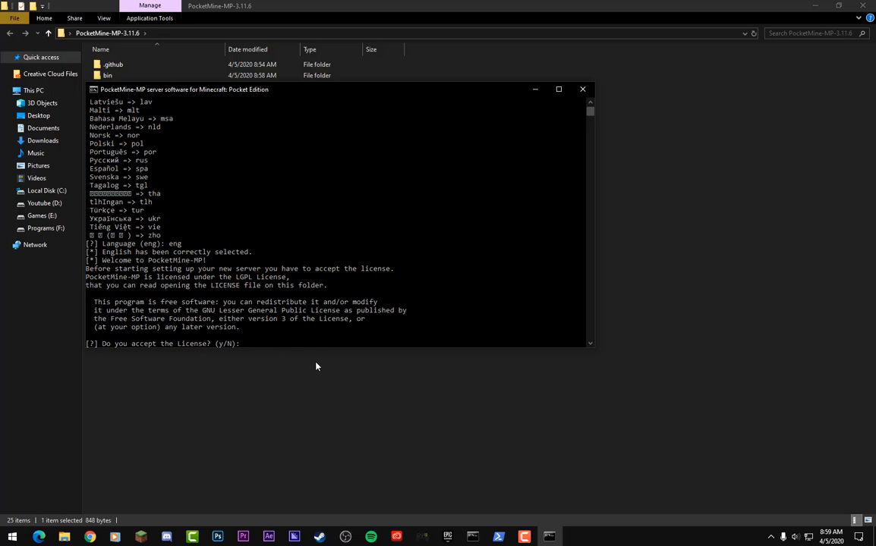
{"action": "type", "text": "y"}
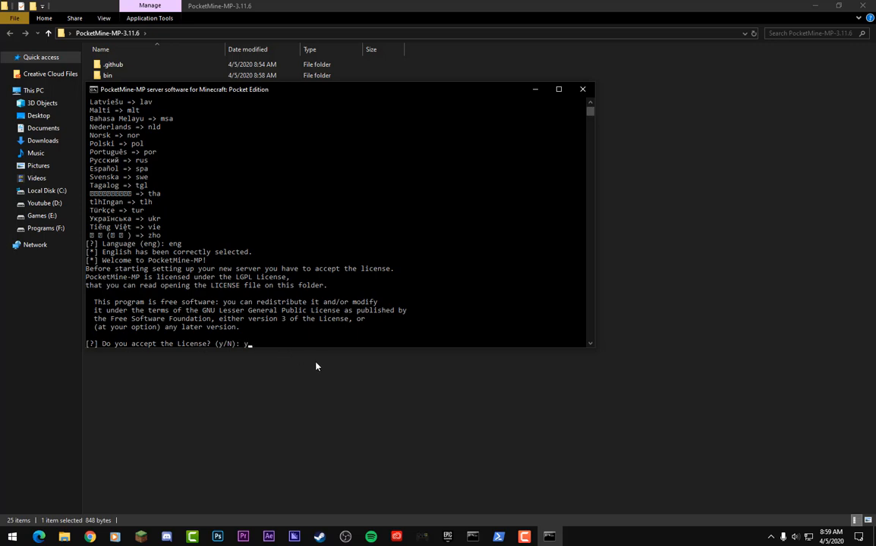
{"action": "key", "text": "Return"}
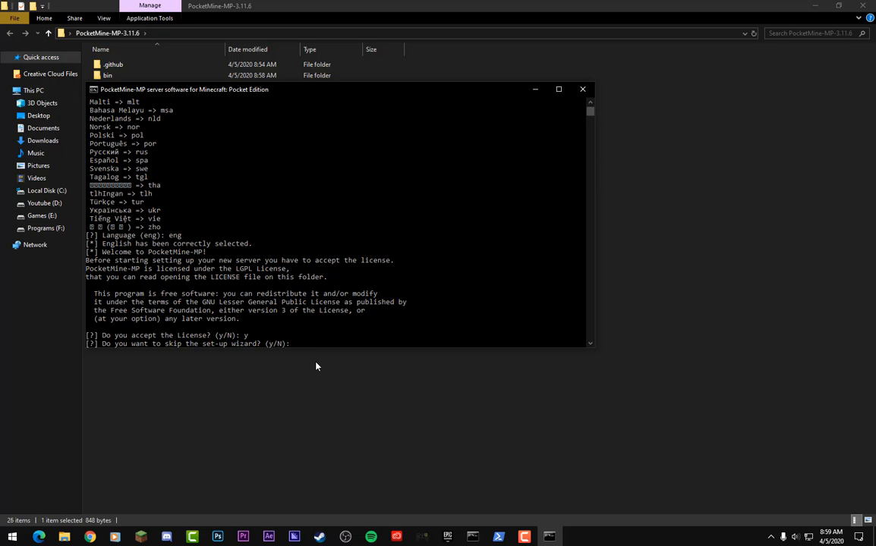
{"action": "type", "text": "n"}
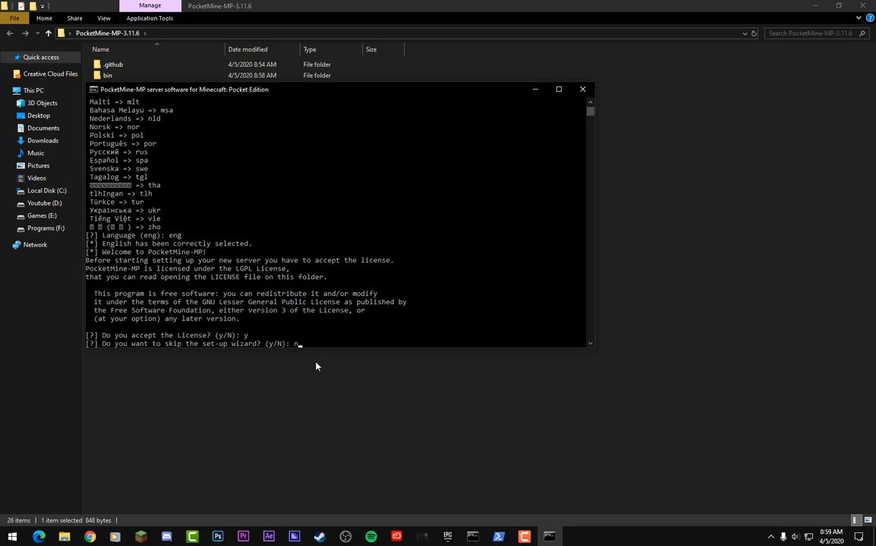
{"action": "key", "text": "Return"}
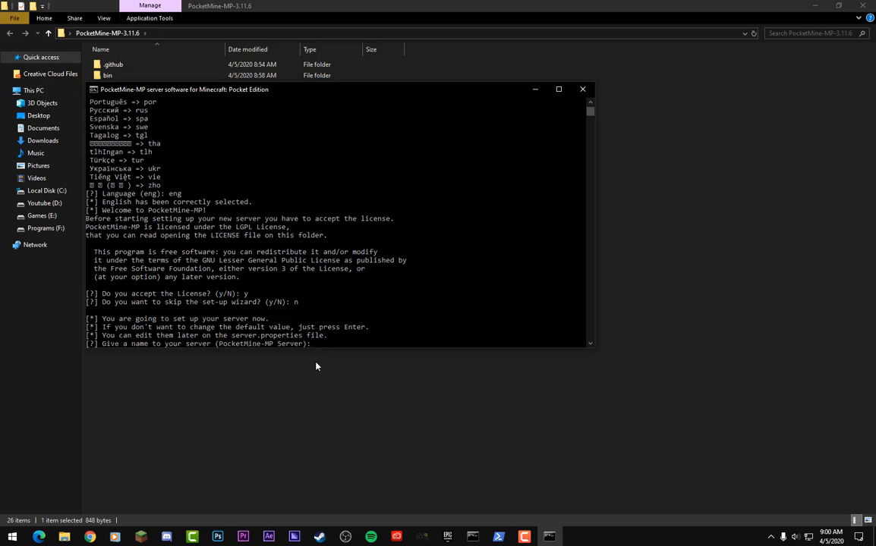
{"action": "mouse_move", "coordinate": [339, 389]}
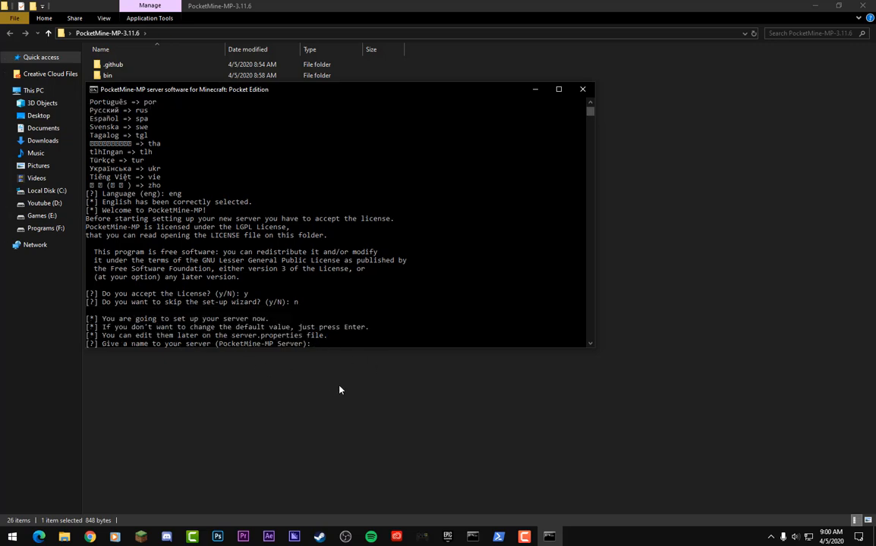
Enter server name Techno Nation, port 19132, 20 max players, and n for spawn protection.
{"action": "type", "text": "Techno Nation"}
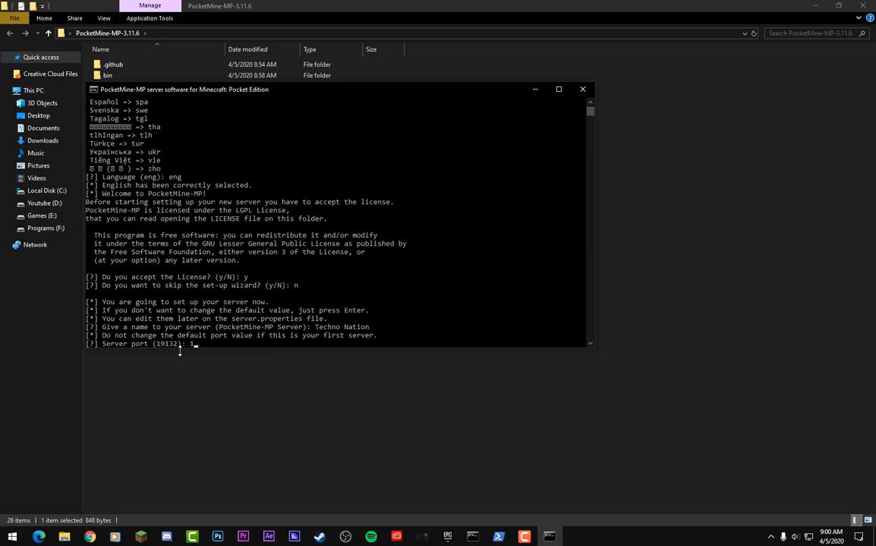
{"action": "type", "text": "19132"}
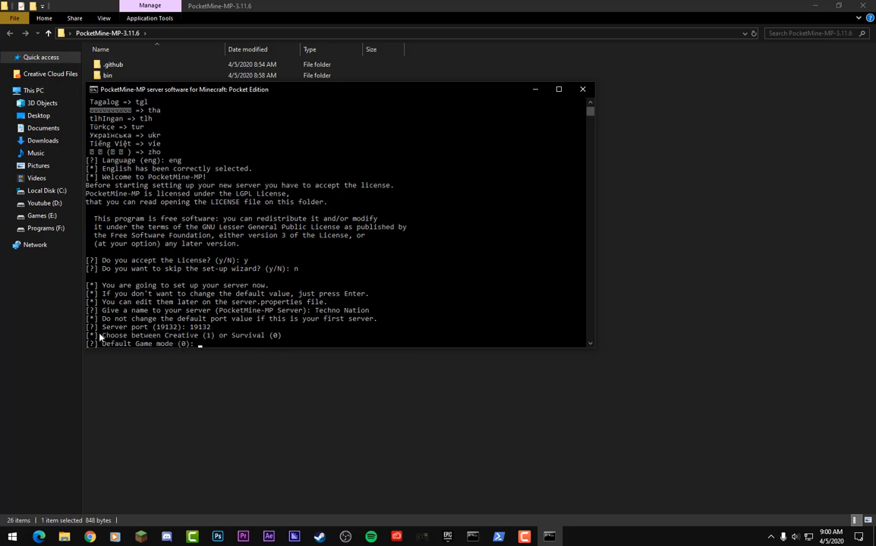
{"action": "mouse_move", "coordinate": [257, 344]}
{"action": "type", "text": "0"}
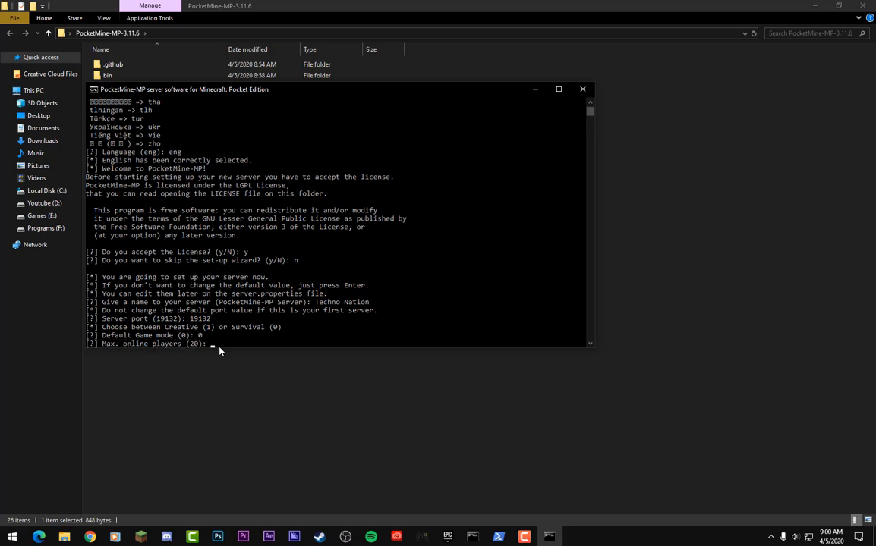
{"action": "mouse_move", "coordinate": [288, 414]}
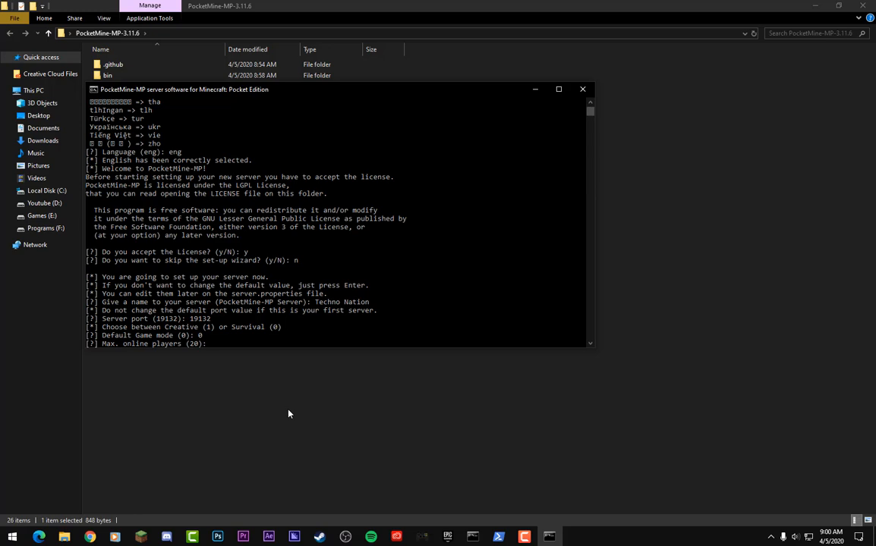
{"action": "type", "text": "20"}
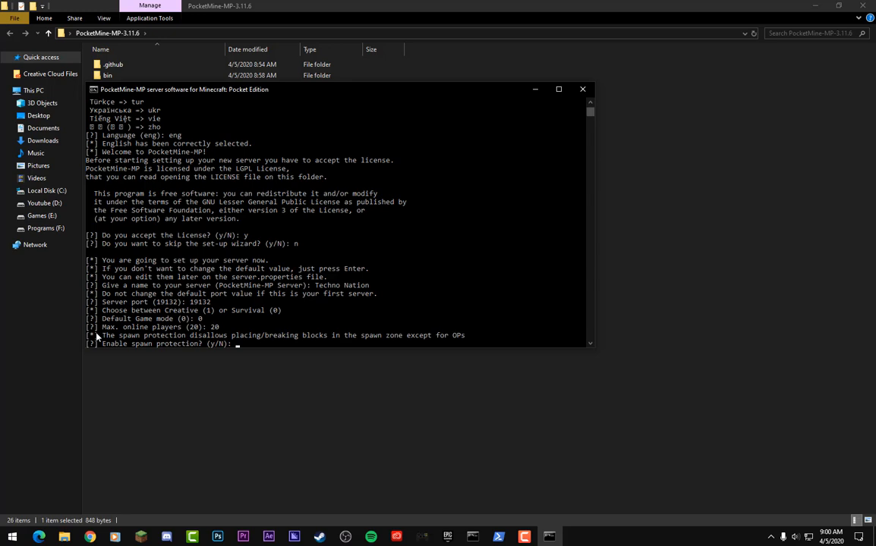
{"action": "mouse_move", "coordinate": [330, 382]}
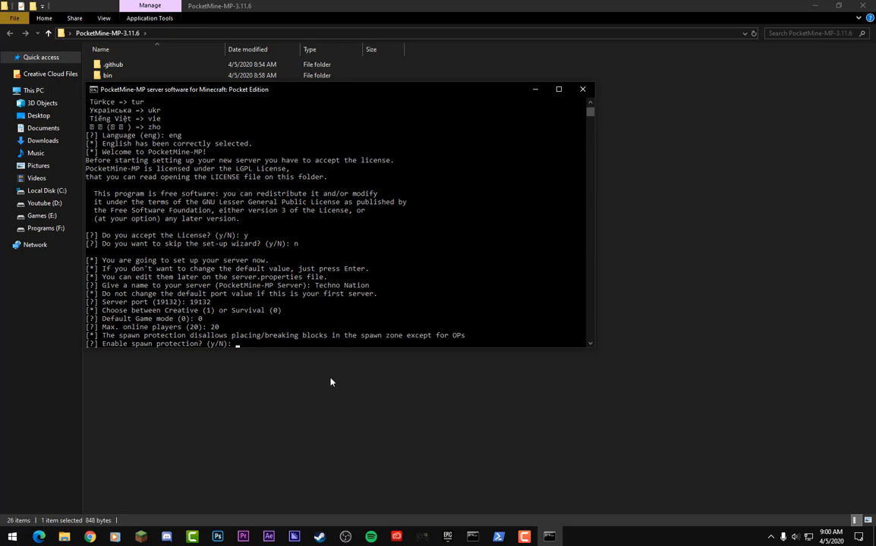
{"action": "type", "text": "n"}
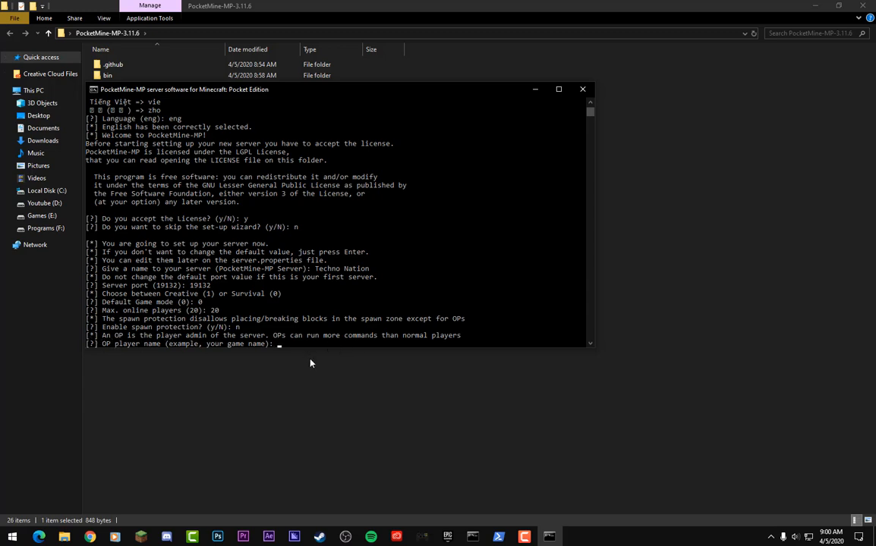
Set NeutralKarma789 as the OP player and answer n to enabling the white-list.
{"action": "type", "text": "Neu"}
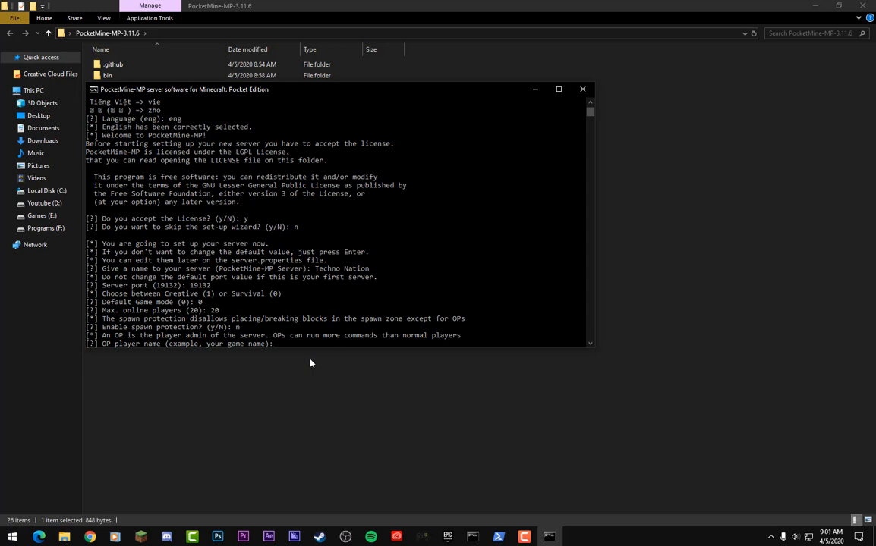
{"action": "type", "text": "NeutralKarma789"}
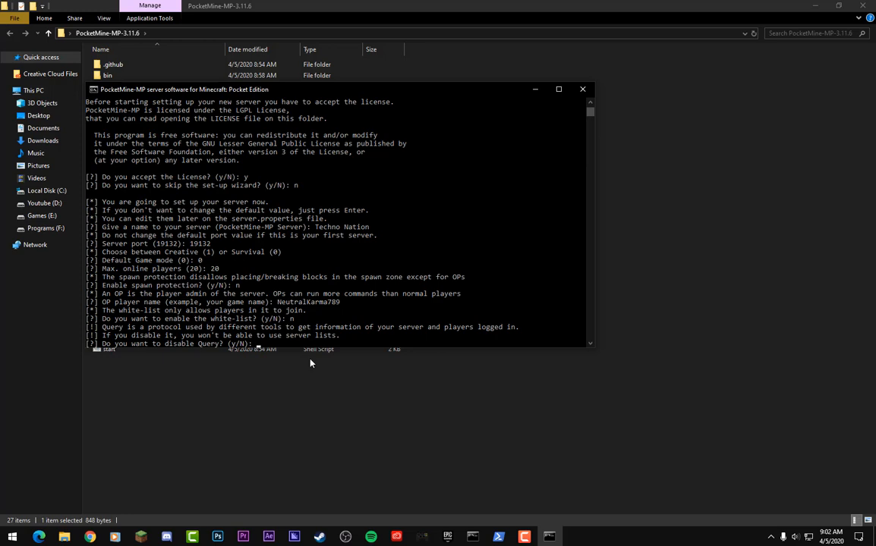
{"action": "type", "text": "n"}
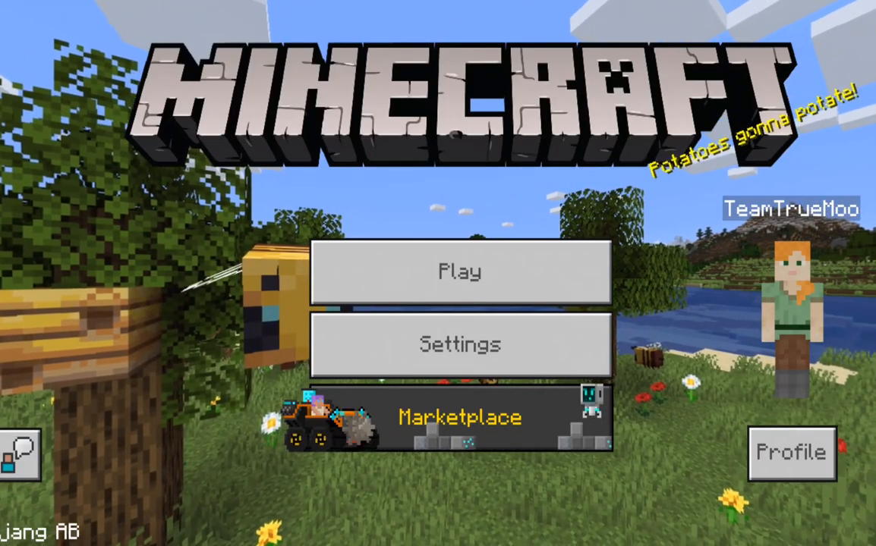
Click Play, open the Servers tab to join the server, and look around in-game.
{"action": "left_click", "coordinate": [459, 271]}
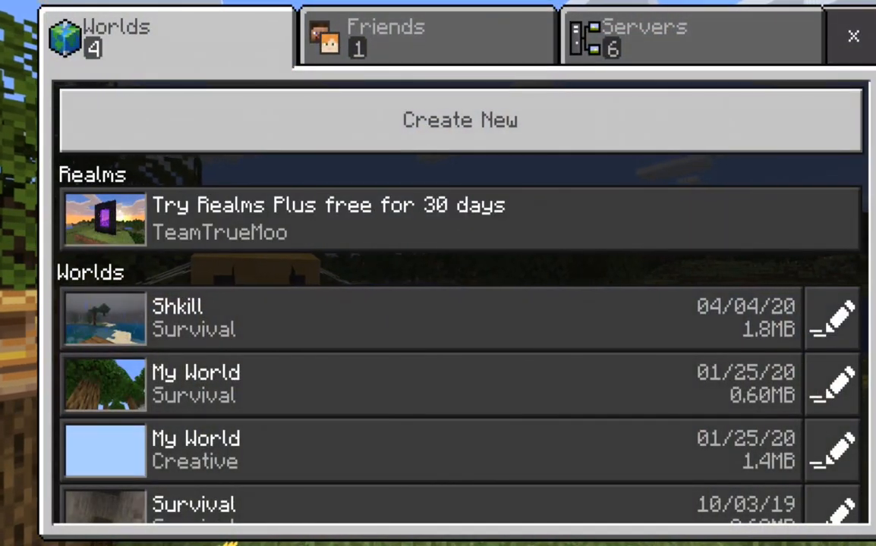
{"action": "left_click", "coordinate": [425, 35]}
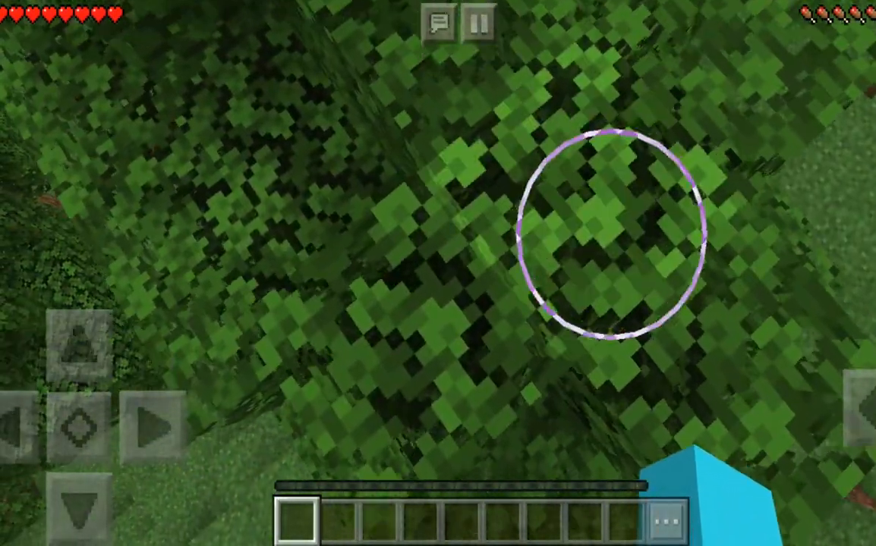
{"action": "left_click_drag", "start_coordinate": [455, 304], "coordinate": [455, 152]}
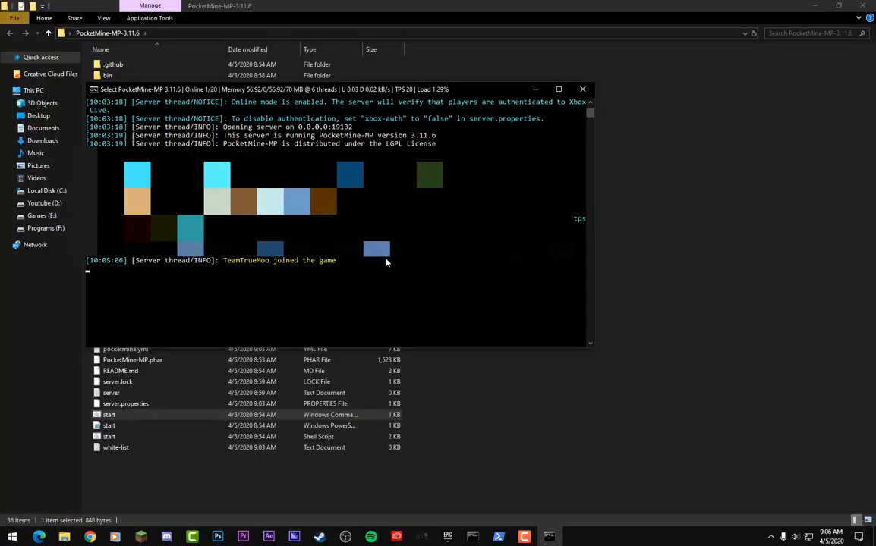
{"action": "mouse_move", "coordinate": [186, 324]}
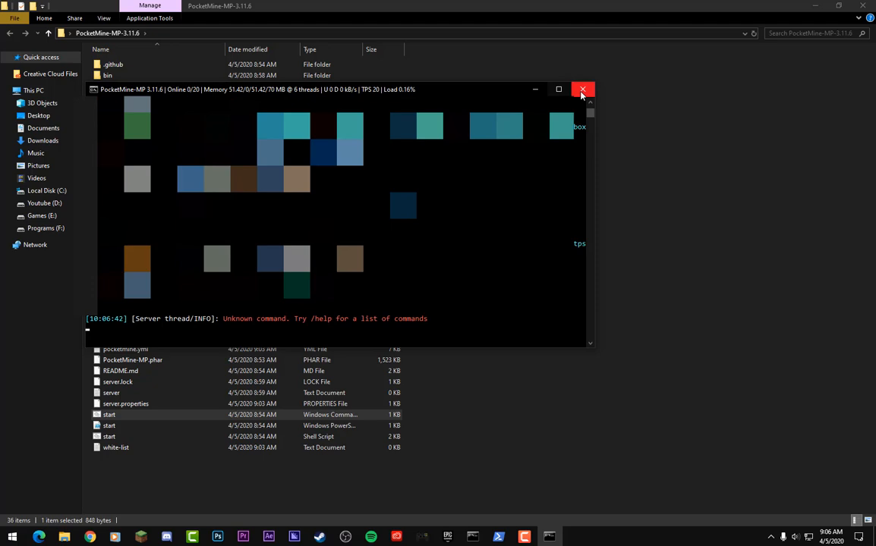
{"action": "mouse_move", "coordinate": [329, 351]}
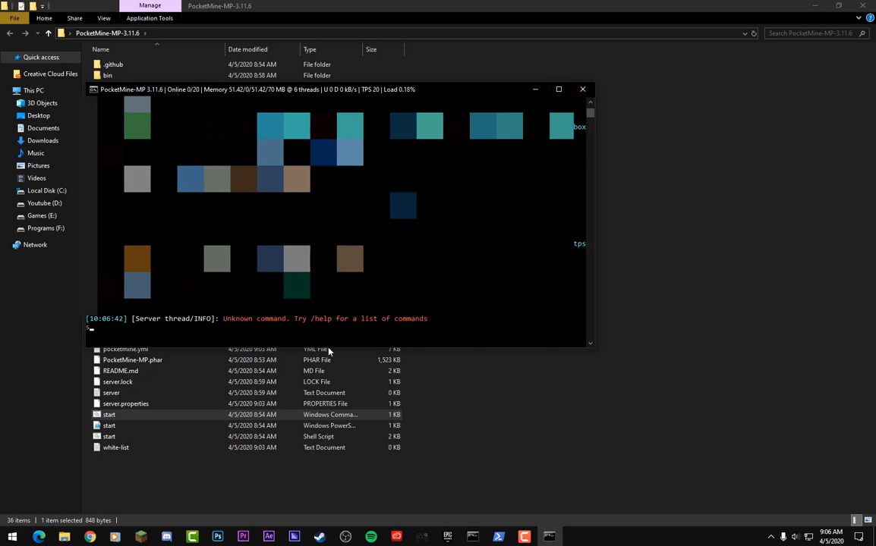
Stop the PocketMine-MP server with the 'stop' console command.
{"action": "type", "text": "stop"}
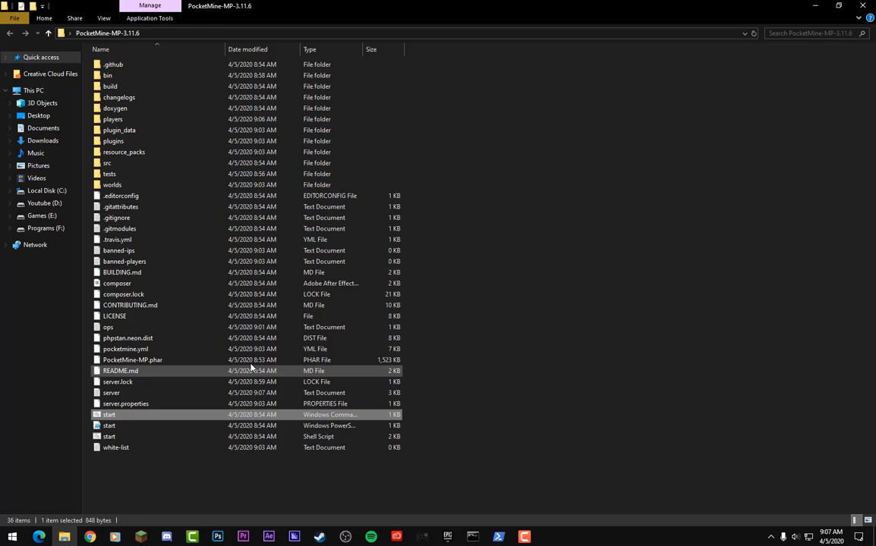
{"action": "mouse_move", "coordinate": [35, 407]}
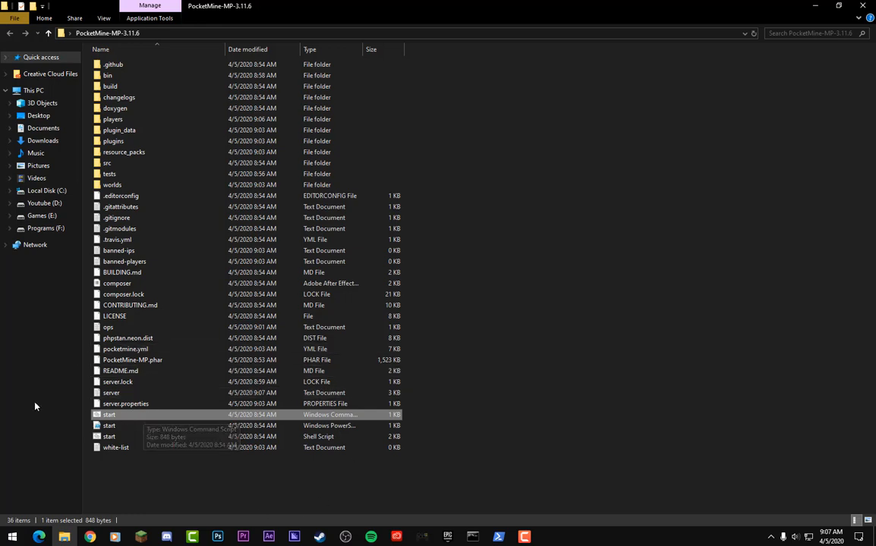
{"action": "mouse_move", "coordinate": [90, 416]}
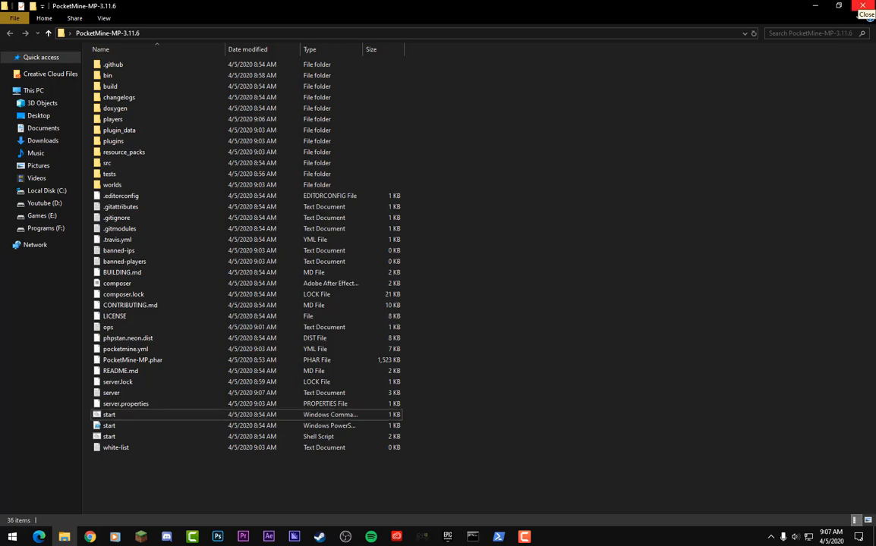
Close the PocketMine-MP-3.11.6 folder window after its new worlds and players folders appear.
{"action": "left_click", "coordinate": [862, 5]}
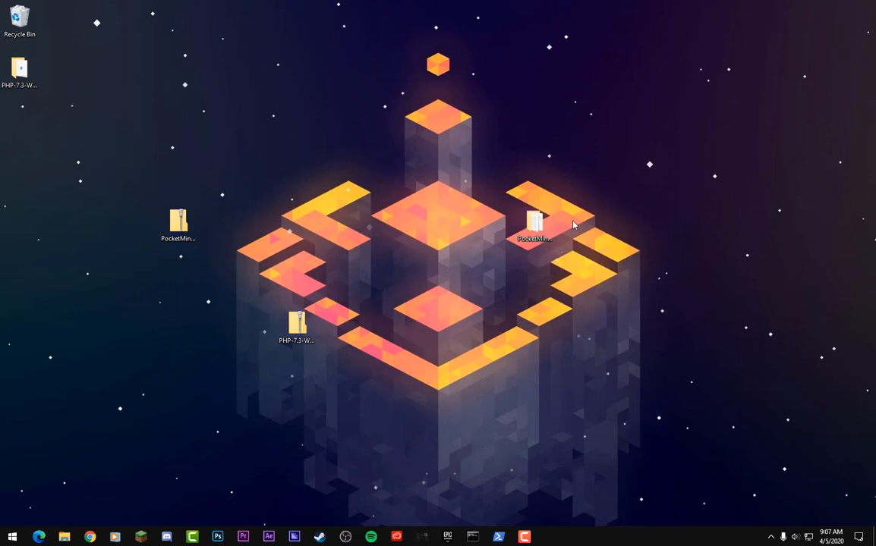